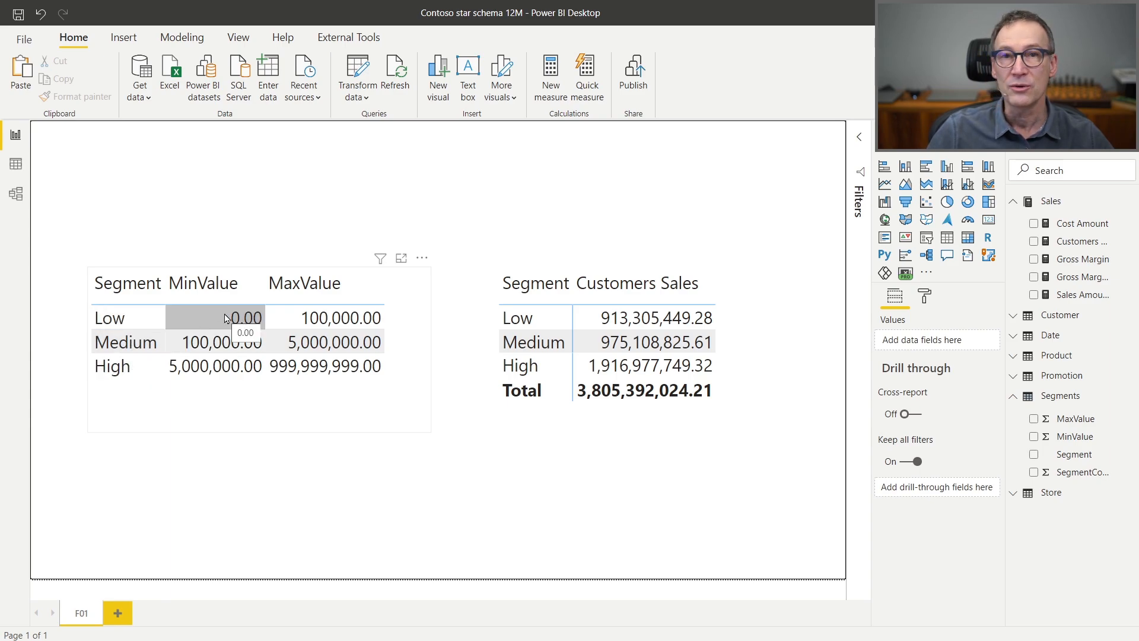
Review the full Customers Sales measure formula in the expanded formula bar.
{"action": "left_click", "coordinate": [598, 407]}
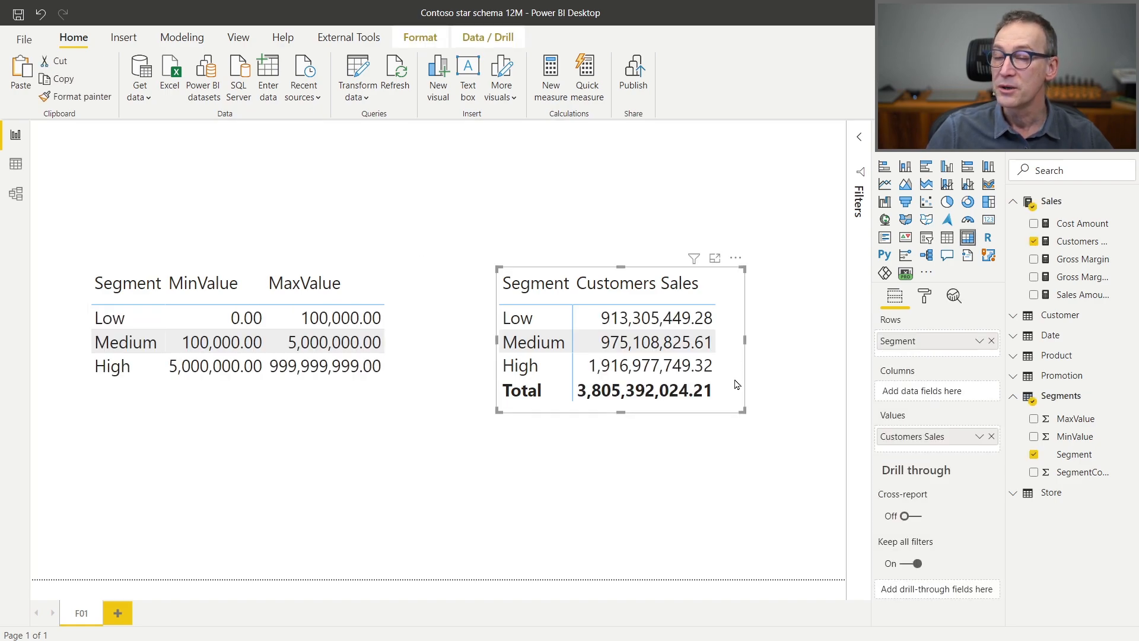
{"action": "mouse_move", "coordinate": [737, 387]}
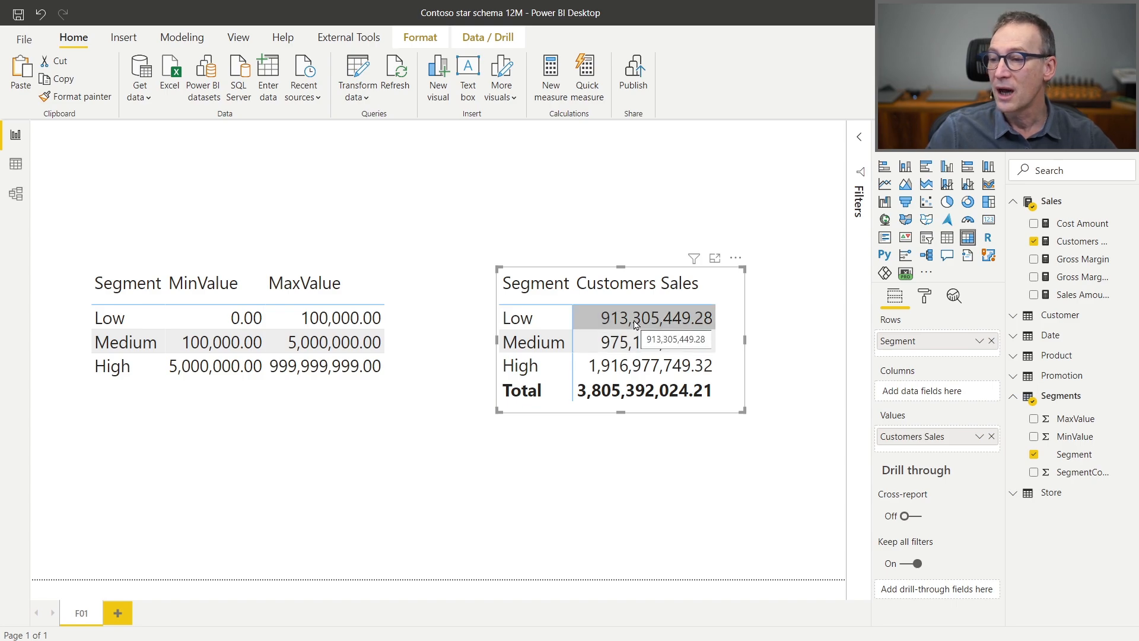
{"action": "mouse_move", "coordinate": [533, 334]}
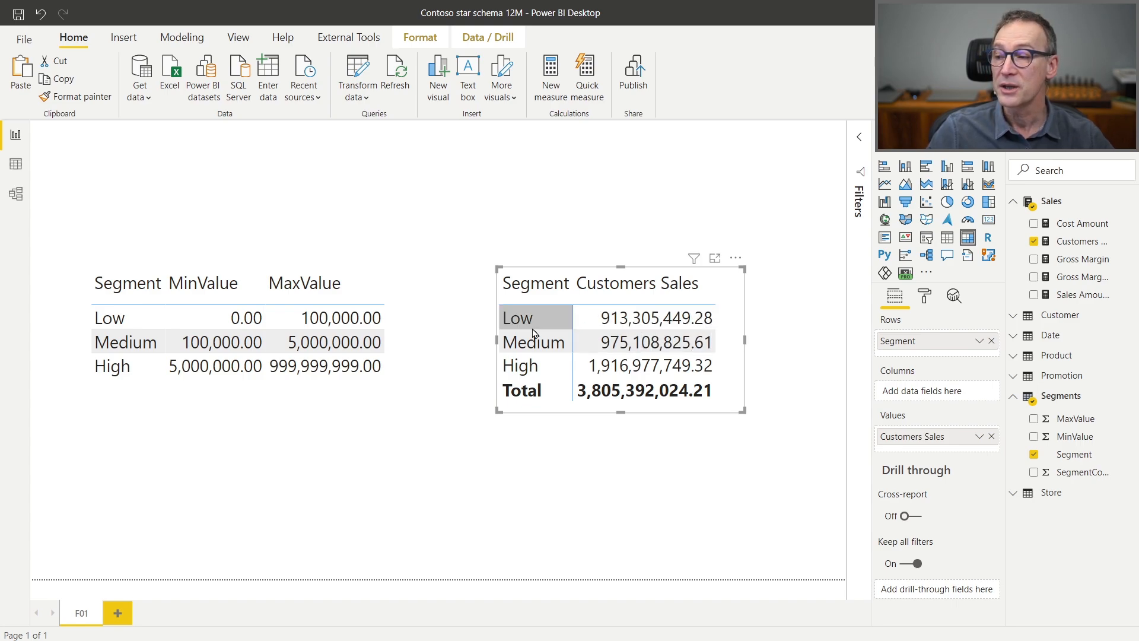
{"action": "mouse_move", "coordinate": [533, 332]}
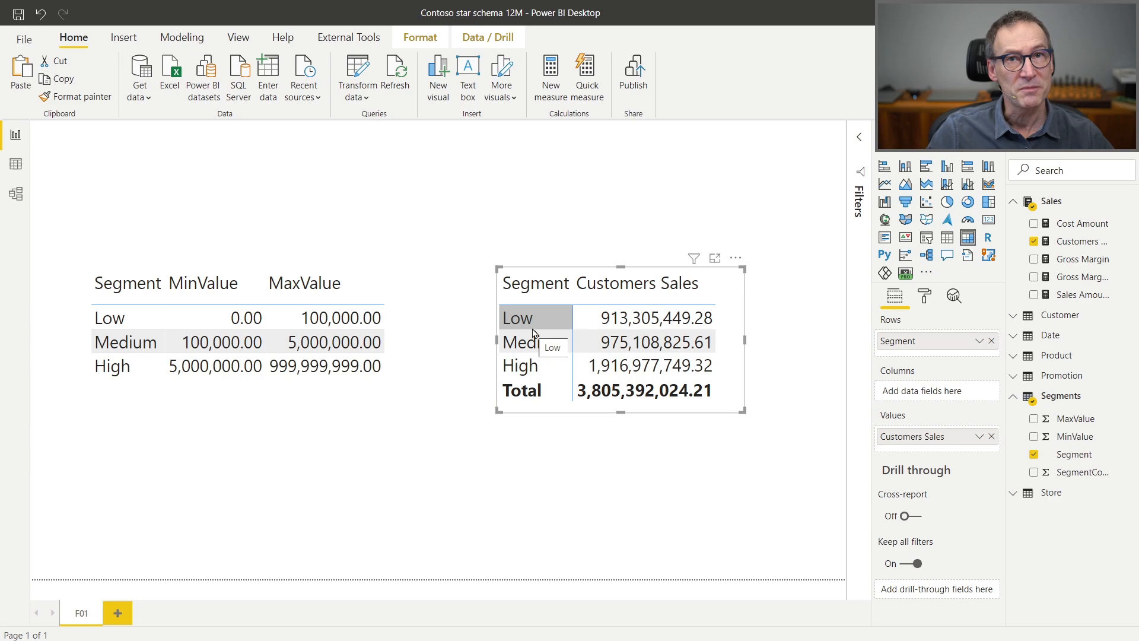
{"action": "left_click", "coordinate": [1083, 241]}
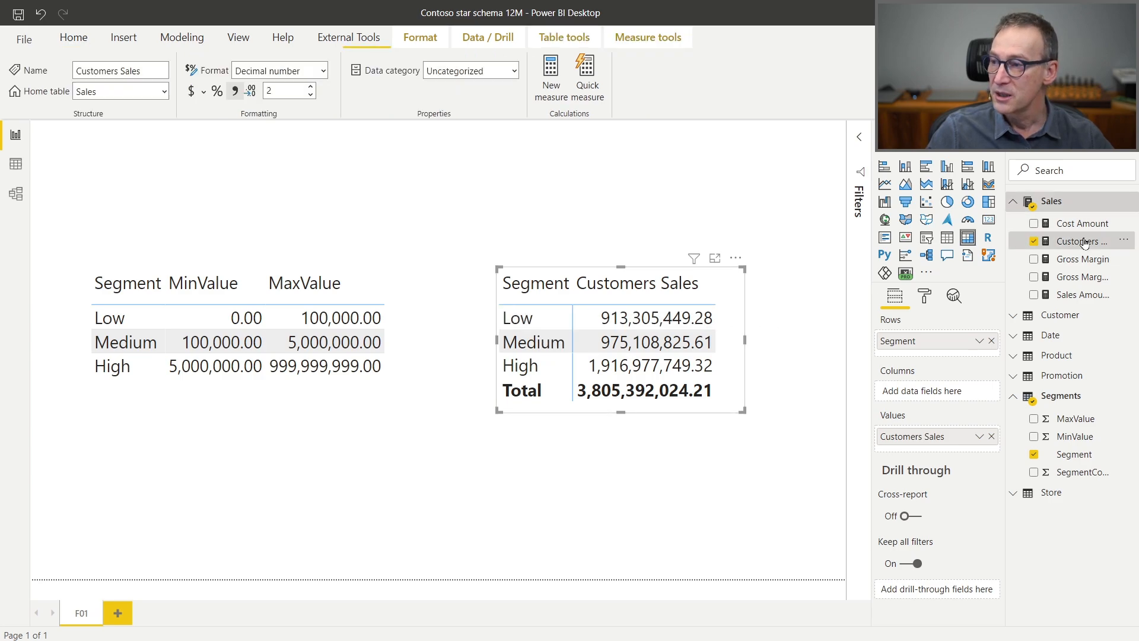
{"action": "left_click", "coordinate": [1082, 240]}
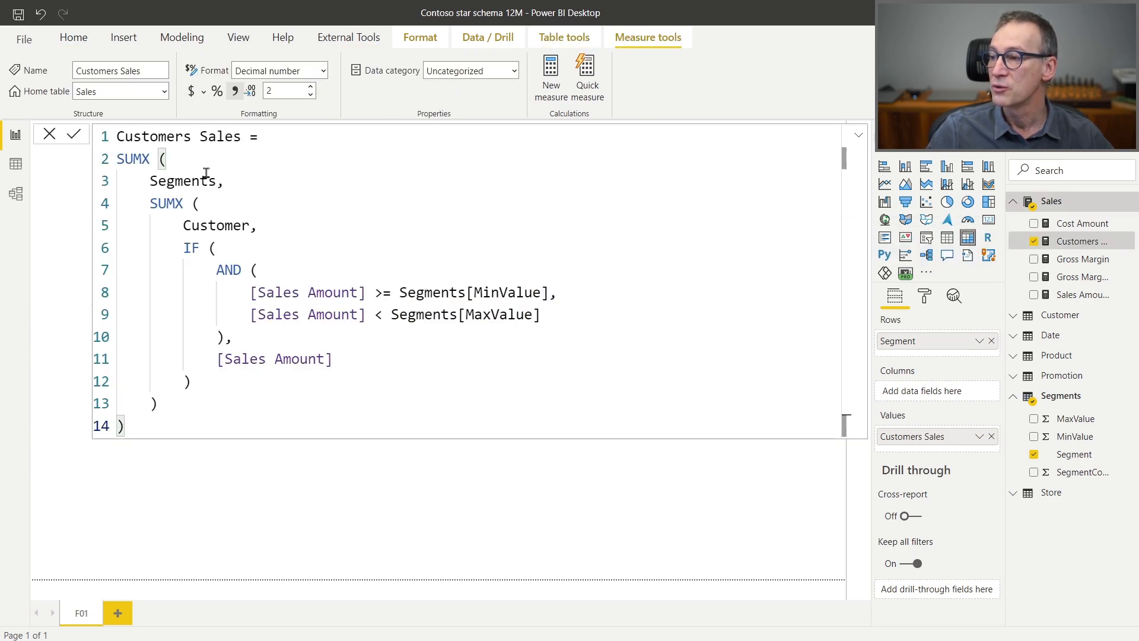
{"action": "mouse_move", "coordinate": [222, 242]}
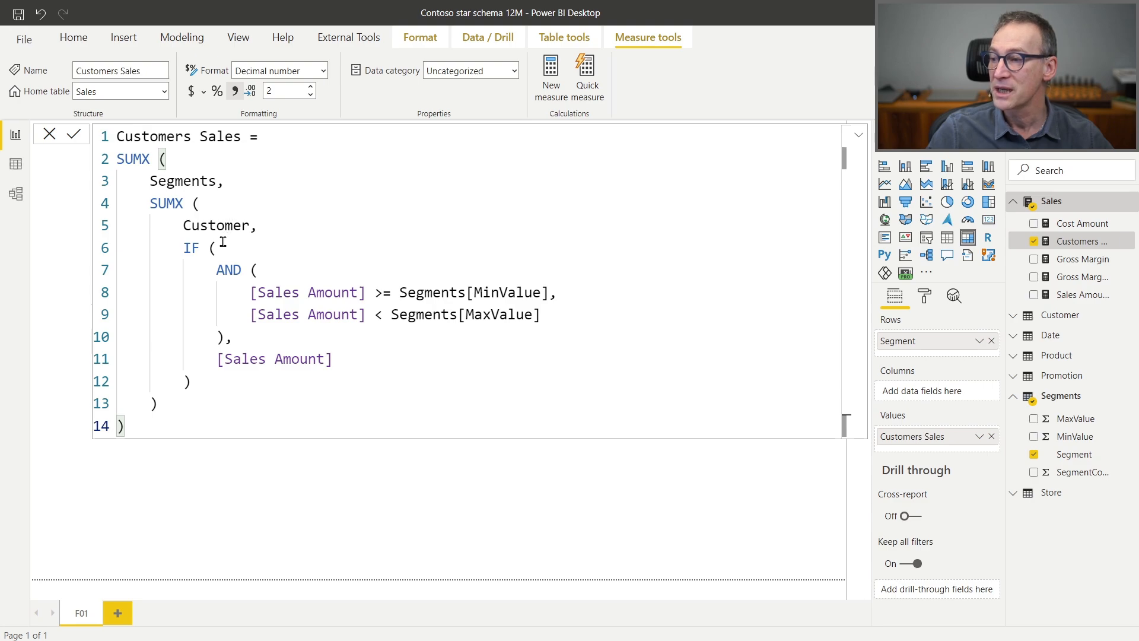
{"action": "mouse_move", "coordinate": [307, 304]}
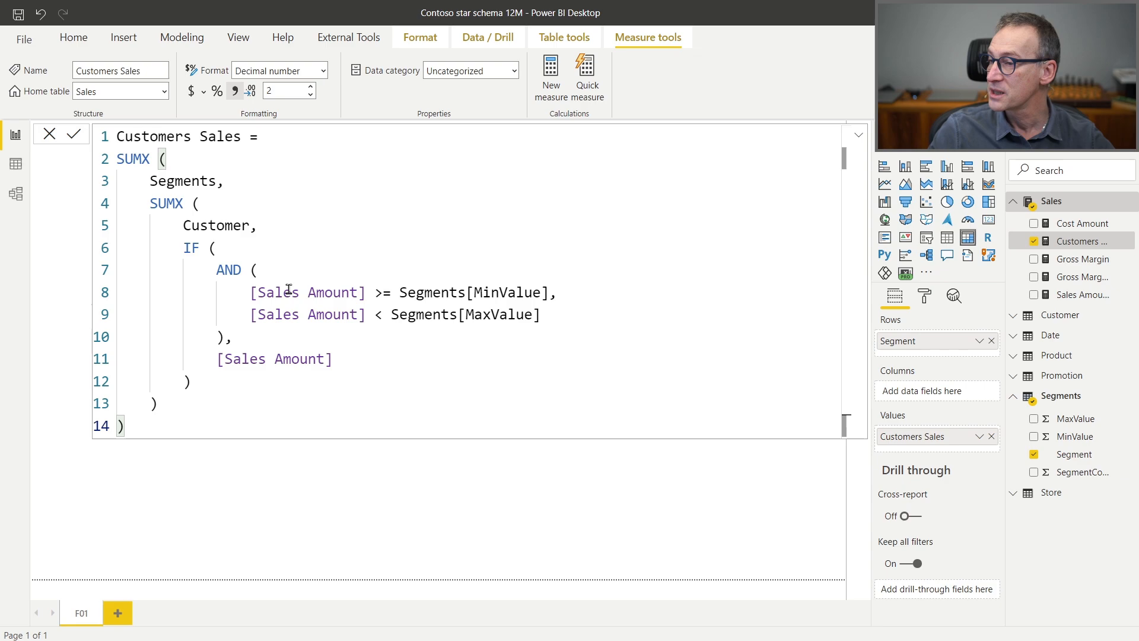
{"action": "double_click", "coordinate": [307, 292]}
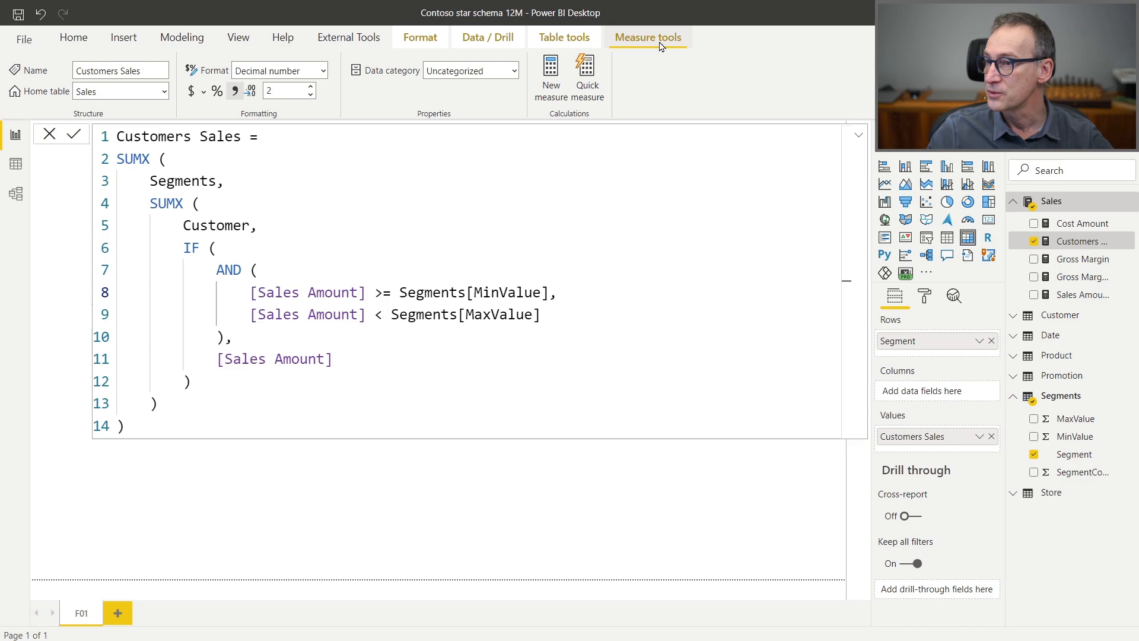
Launch DAX Studio from External Tools, connected to the open report model.
{"action": "left_click", "coordinate": [348, 37]}
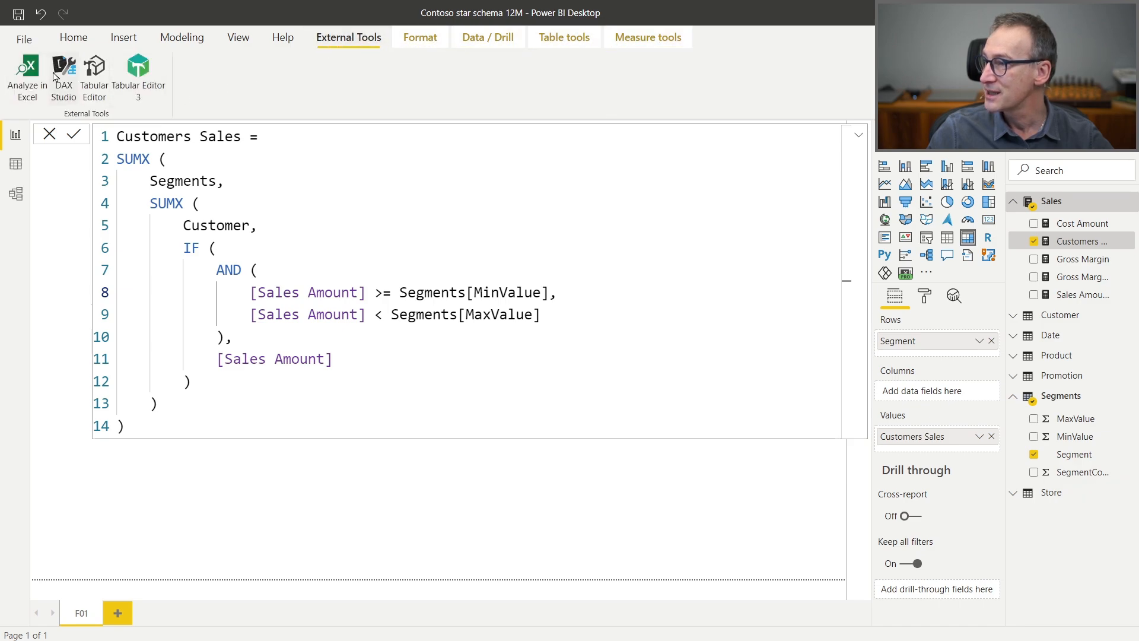
{"action": "left_click", "coordinate": [63, 76]}
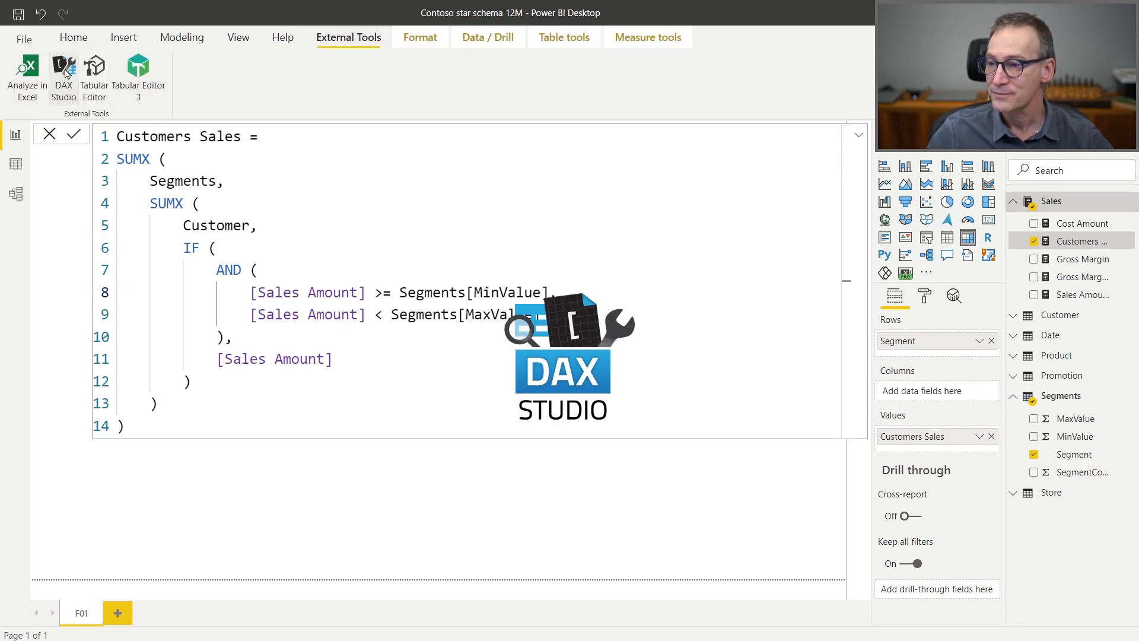
{"action": "left_click", "coordinate": [63, 76]}
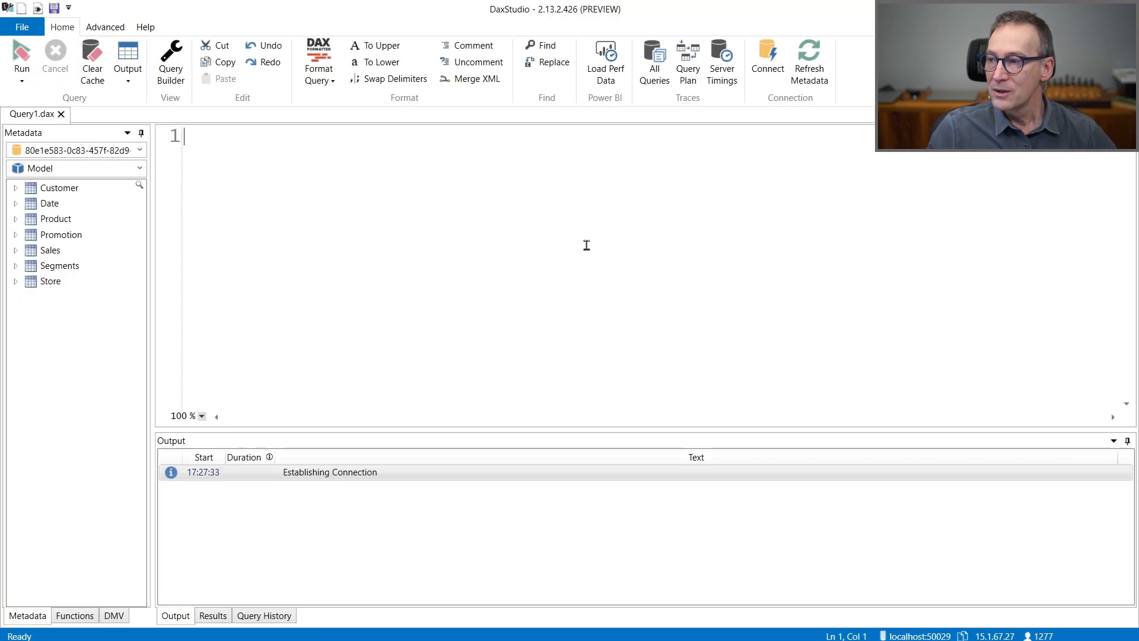
Run EVALUATE SUMMARIZECOLUMNS(Segments[Segment], "Amt", [Customers Sales]) returning Low, Medium and High amounts.
{"action": "type", "text": "EVALUATE"}
{"action": "type", "text": "SUMMARIZECOLUMNS ("}
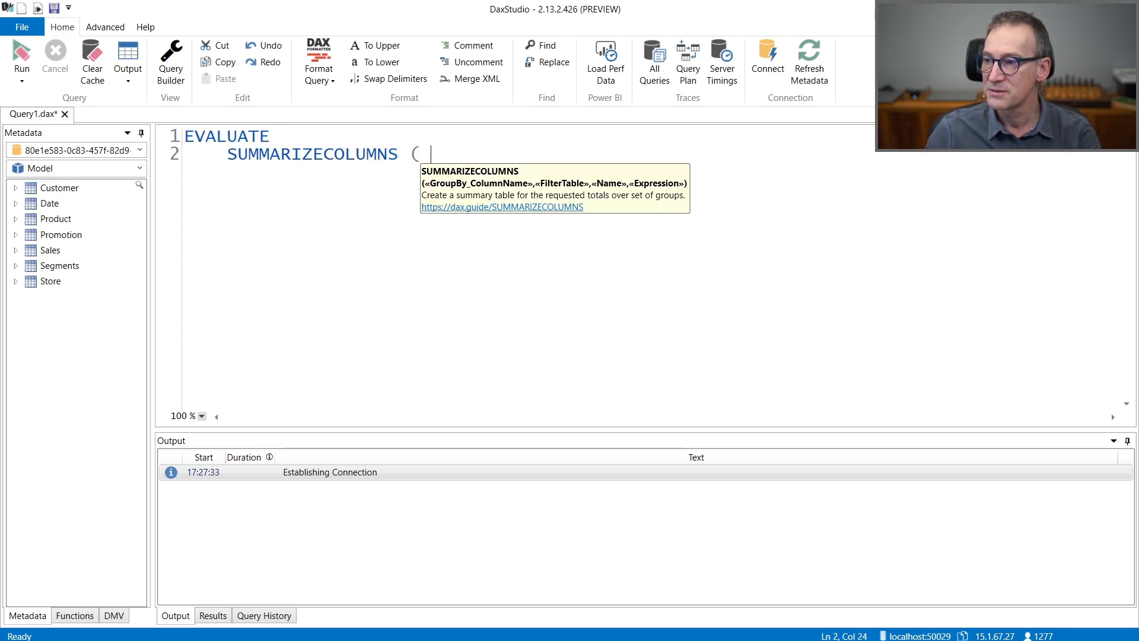
{"action": "type", "text": "Segments"}
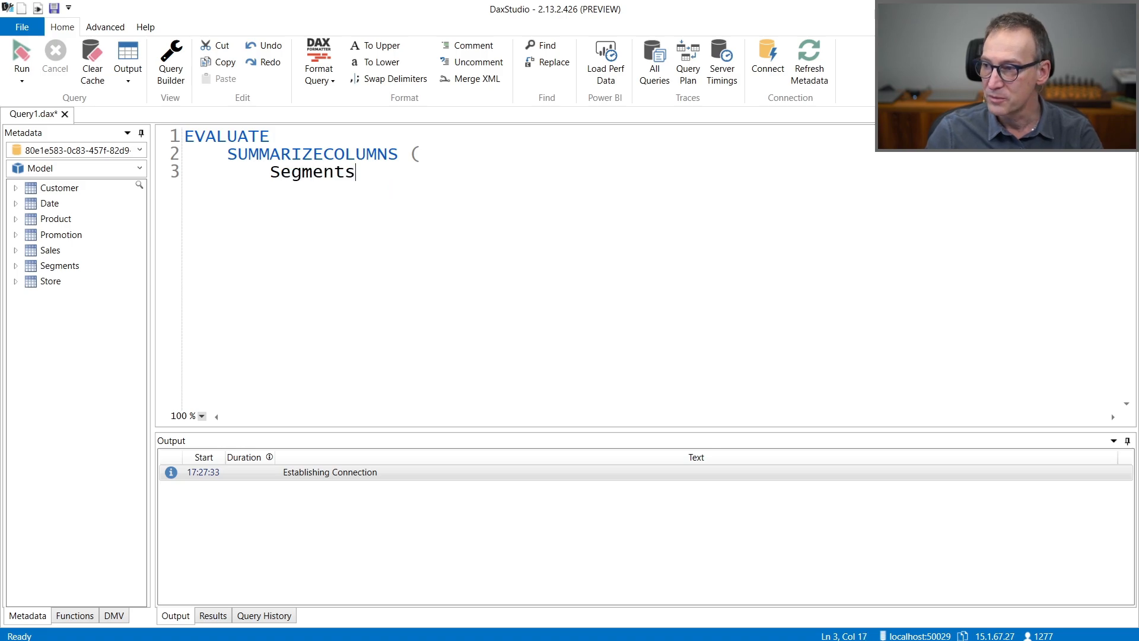
{"action": "type", "text": "[Segment]"}
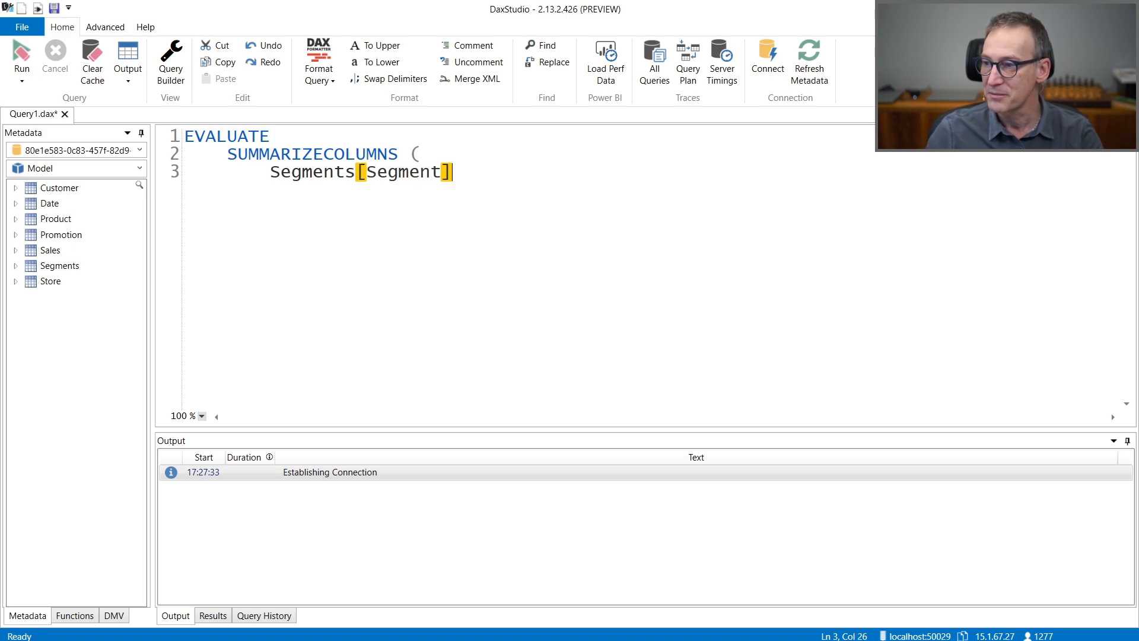
{"action": "type", "text": ","}
{"action": "type", "text": "\"Amt\", [Customers Sales]"}
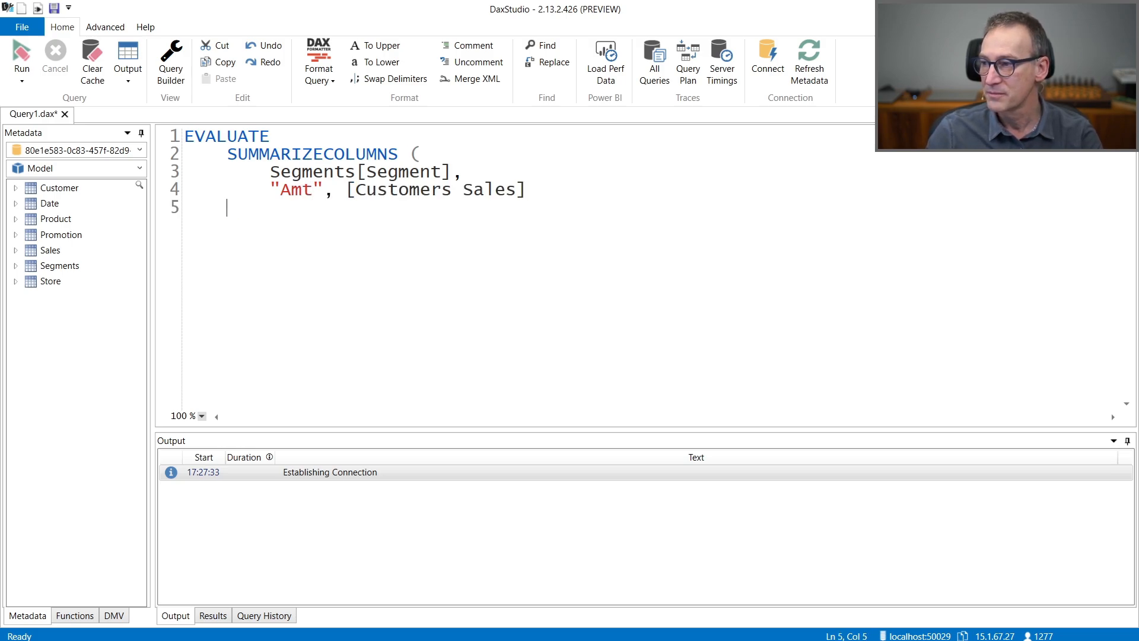
{"action": "left_click", "coordinate": [22, 56]}
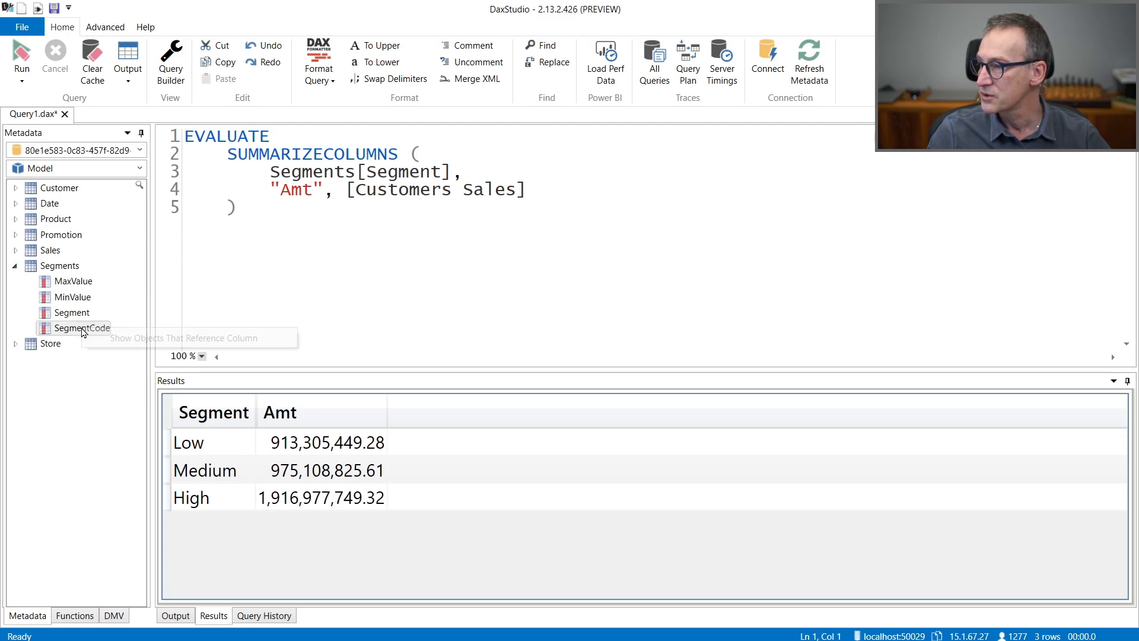
{"action": "left_click", "coordinate": [82, 327]}
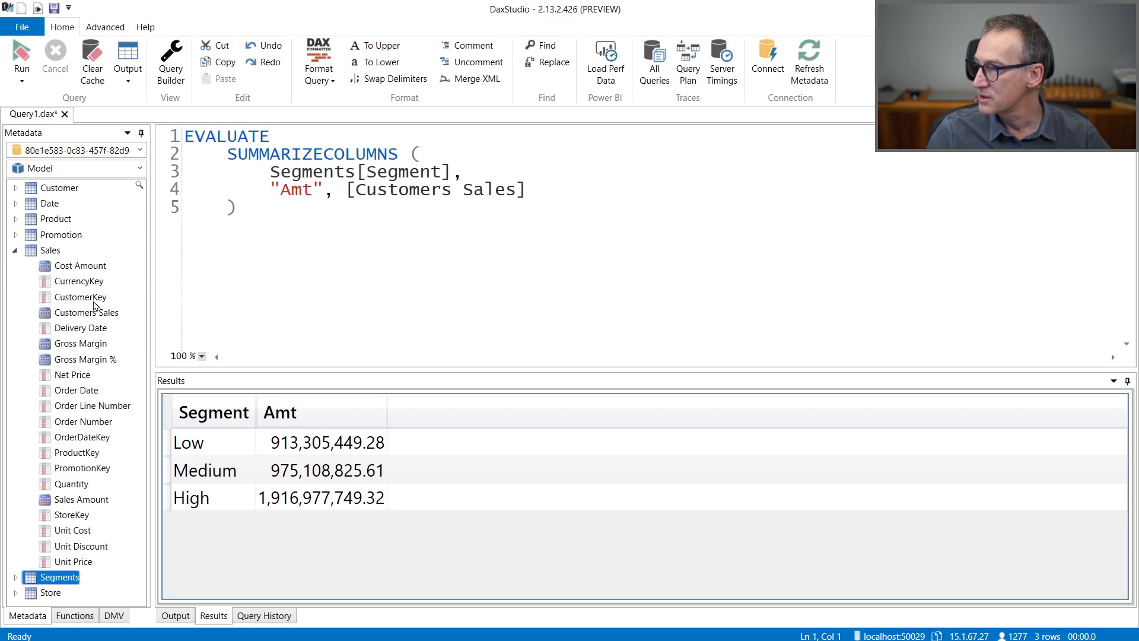
Define the Customers Sales measure inline in the query and enable Server Timings capture.
{"action": "left_click", "coordinate": [85, 312]}
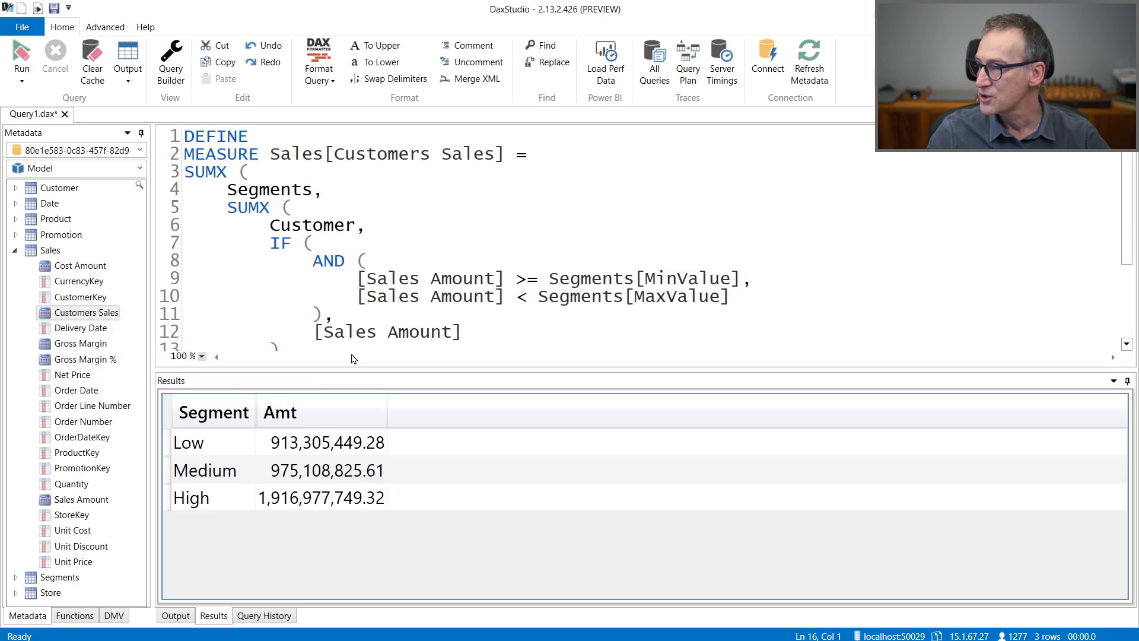
{"action": "mouse_move", "coordinate": [351, 368]}
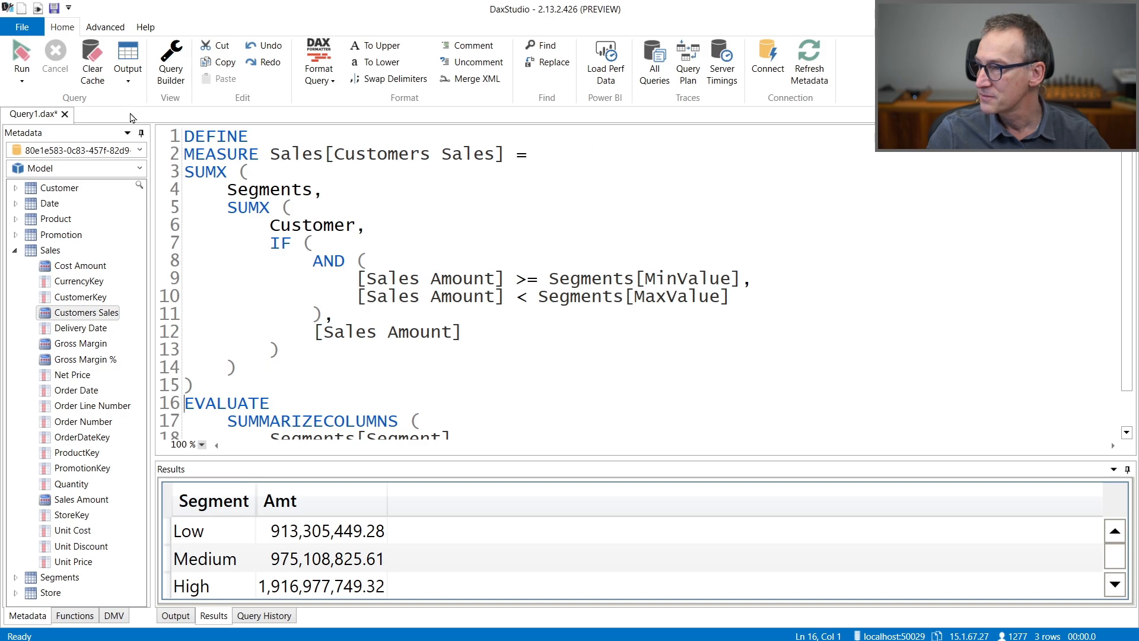
{"action": "left_click", "coordinate": [141, 132]}
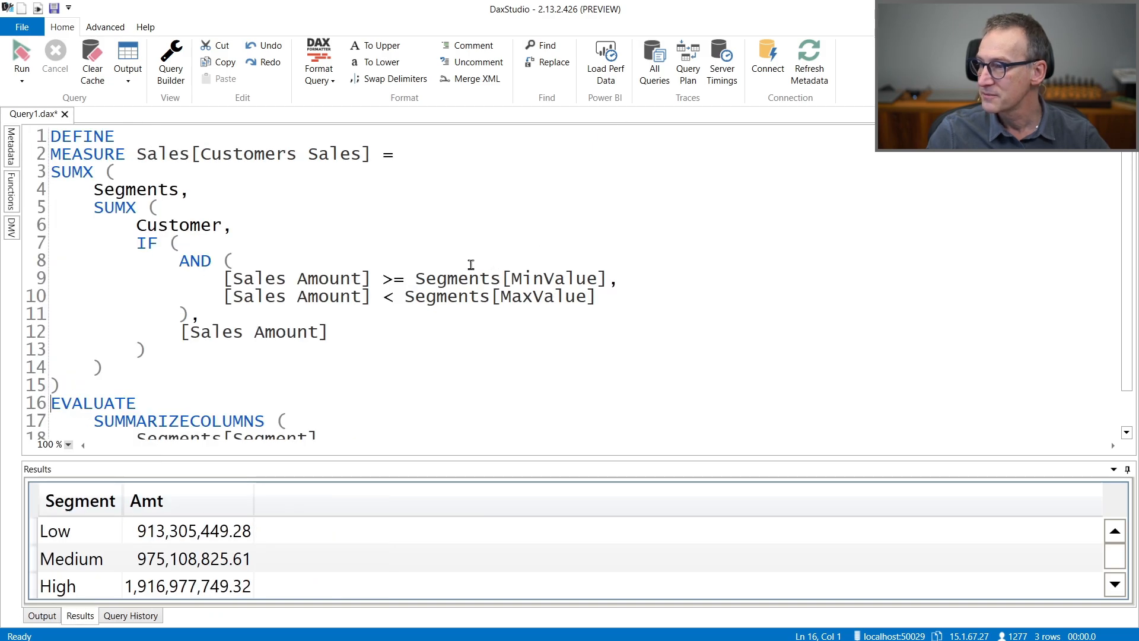
{"action": "scroll", "scroll_direction": "down", "scroll_amount": 3}
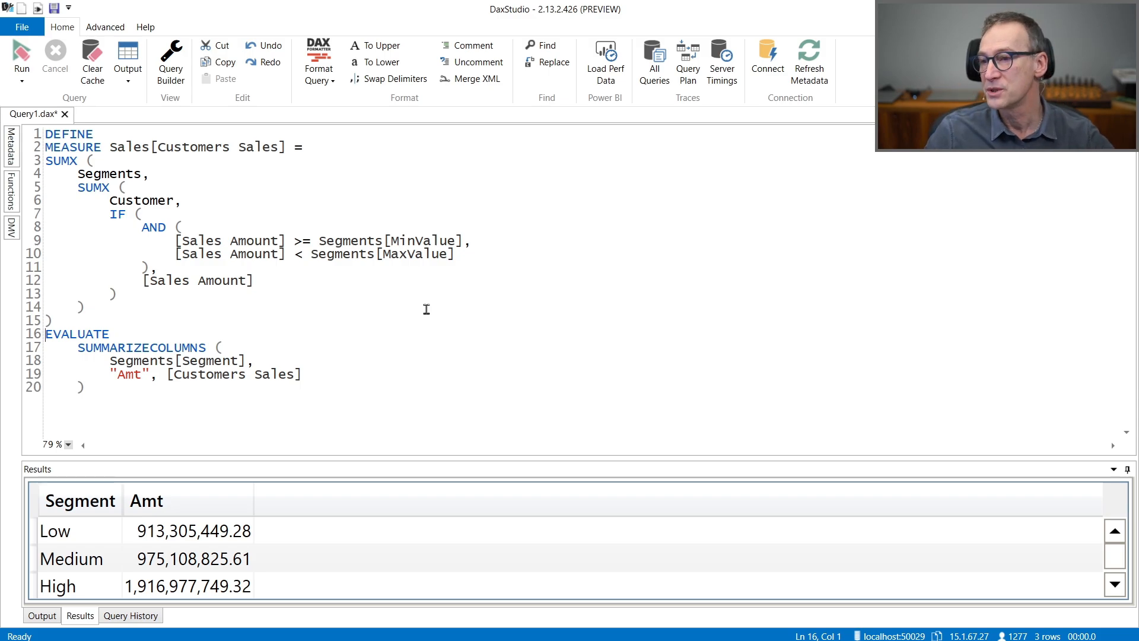
{"action": "left_click", "coordinate": [721, 62]}
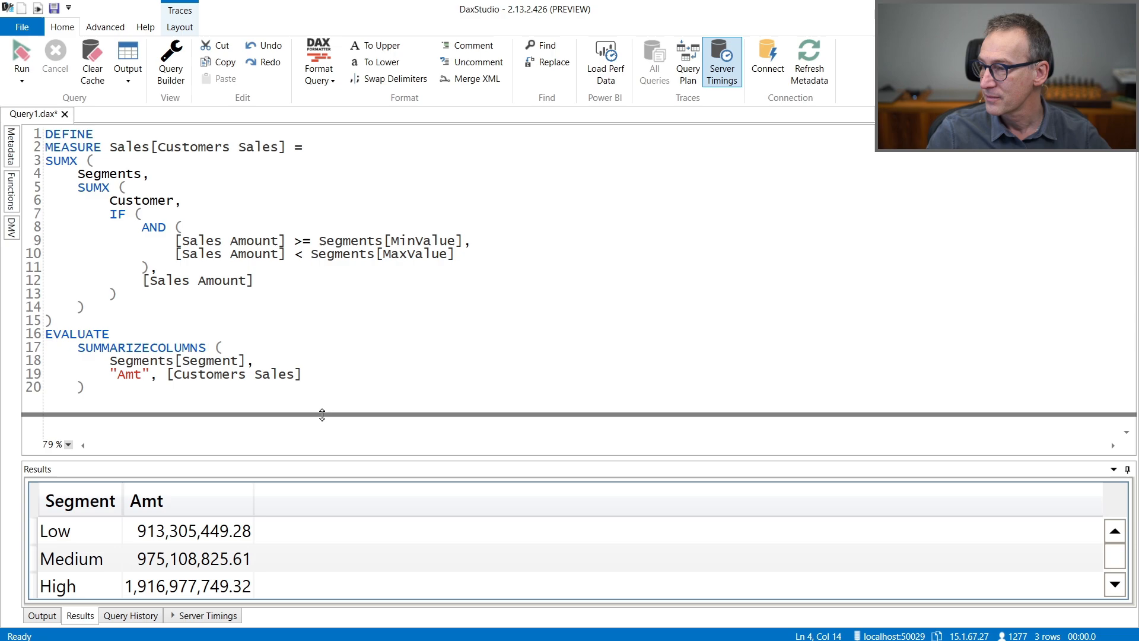
{"action": "left_click", "coordinate": [209, 616]}
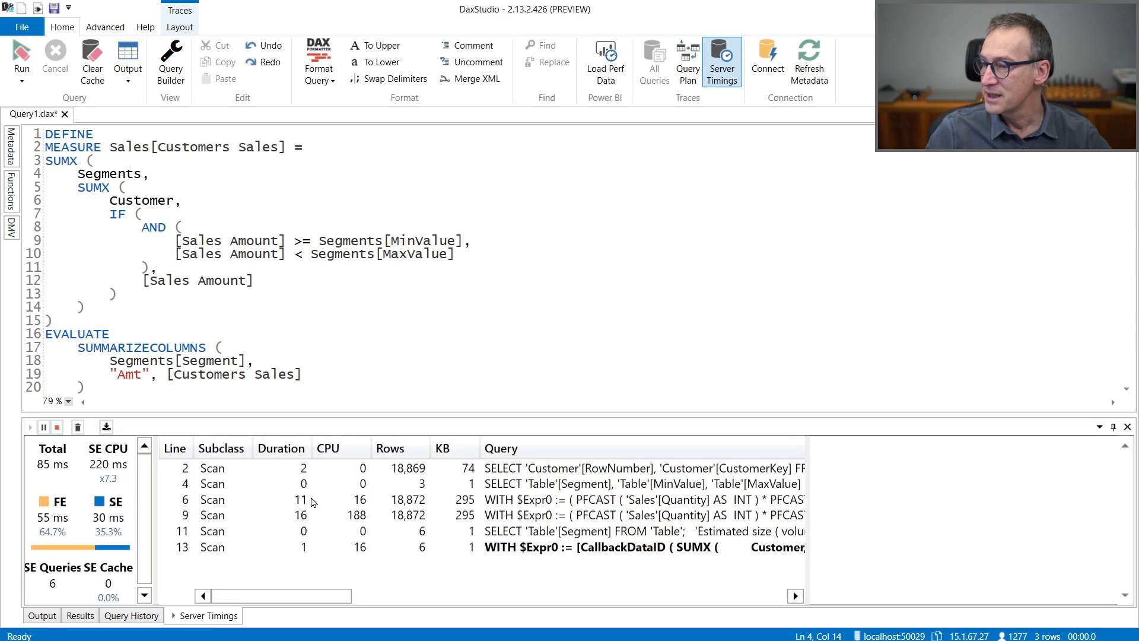
{"action": "scroll", "scroll_direction": "right", "scroll_amount": 3}
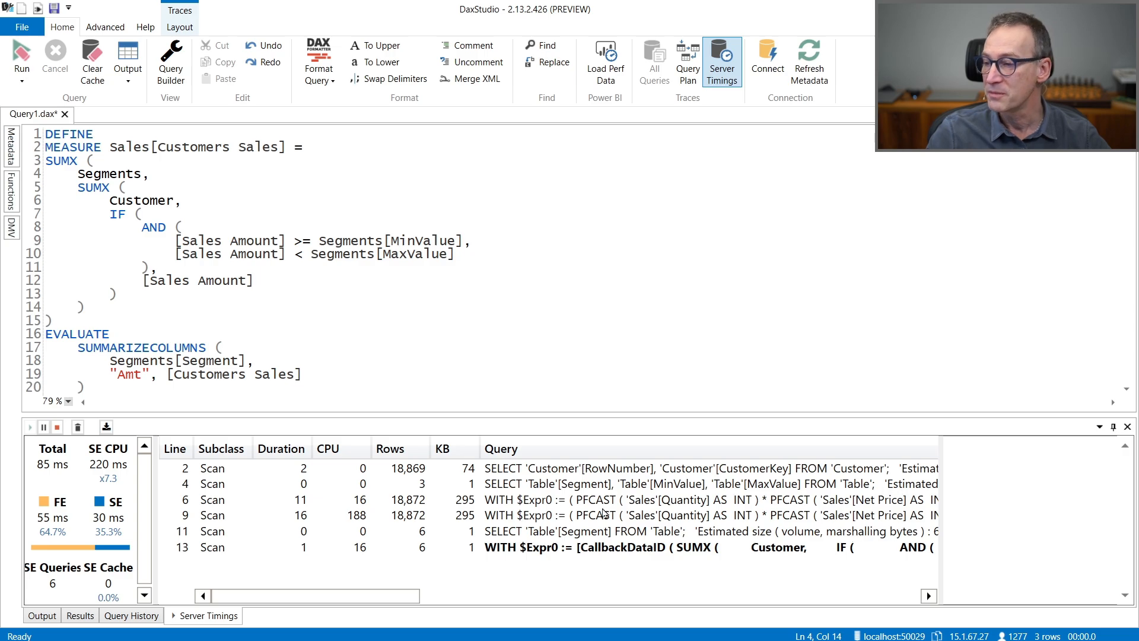
{"action": "left_click", "coordinate": [509, 468]}
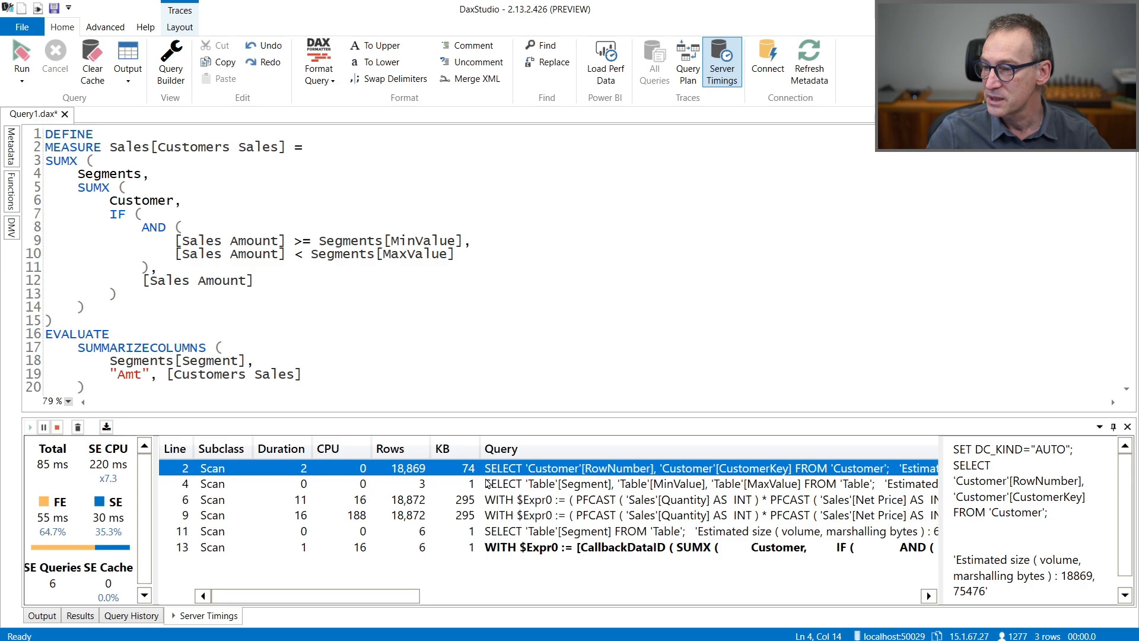
{"action": "left_click", "coordinate": [509, 531]}
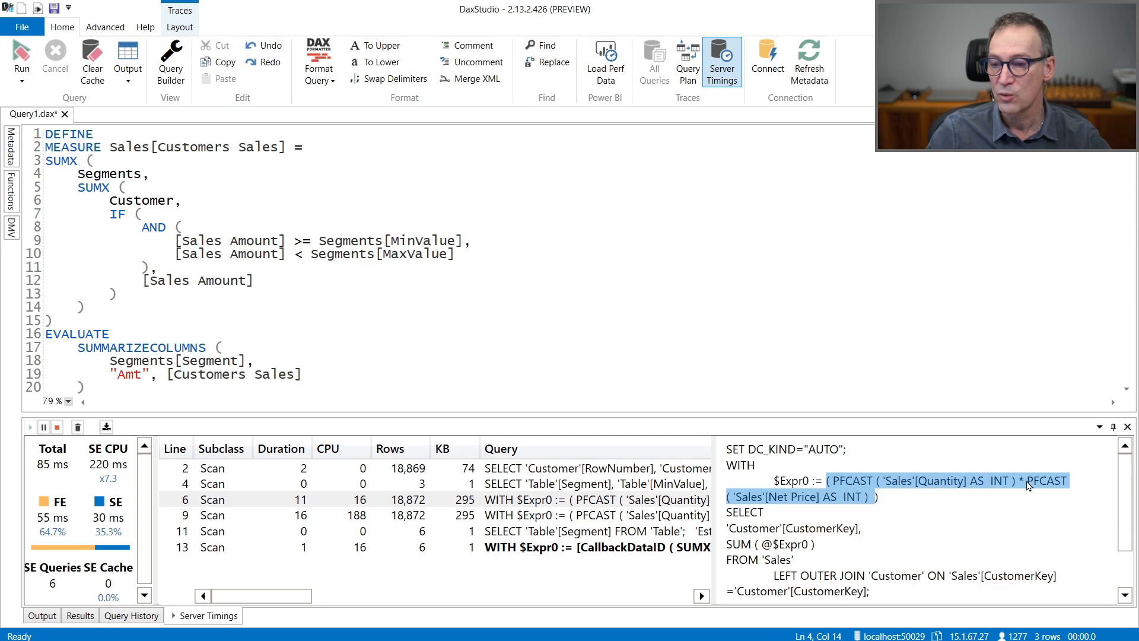
{"action": "scroll", "scroll_direction": "down", "scroll_amount": 3}
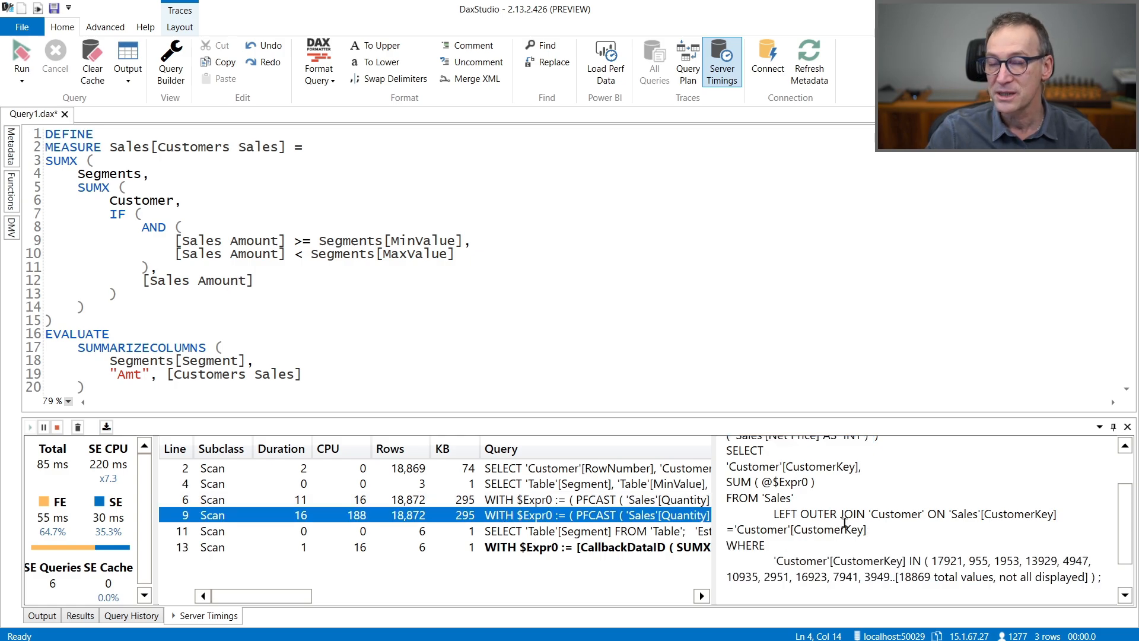
{"action": "scroll", "scroll_direction": "up", "scroll_amount": 3}
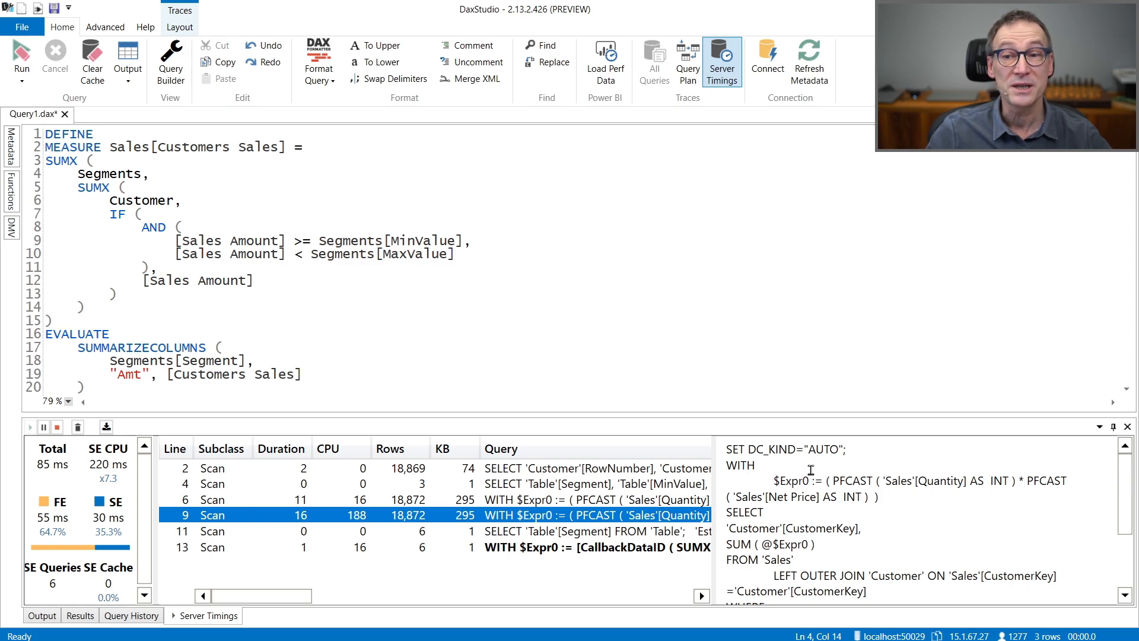
{"action": "scroll", "scroll_direction": "down", "scroll_amount": 3}
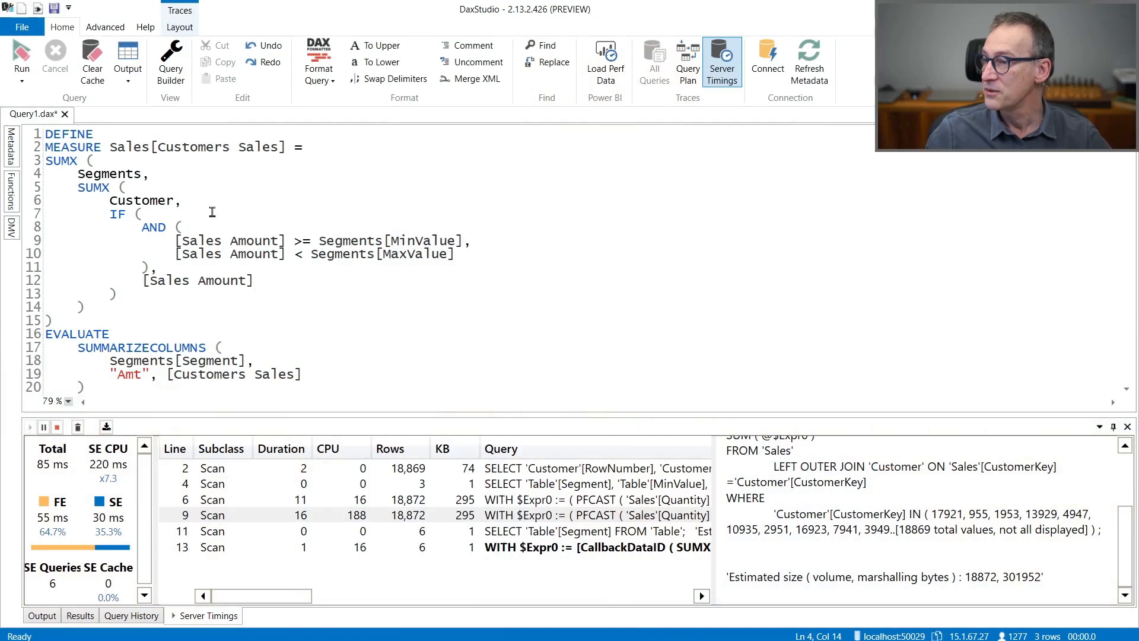
{"action": "left_click", "coordinate": [173, 241]}
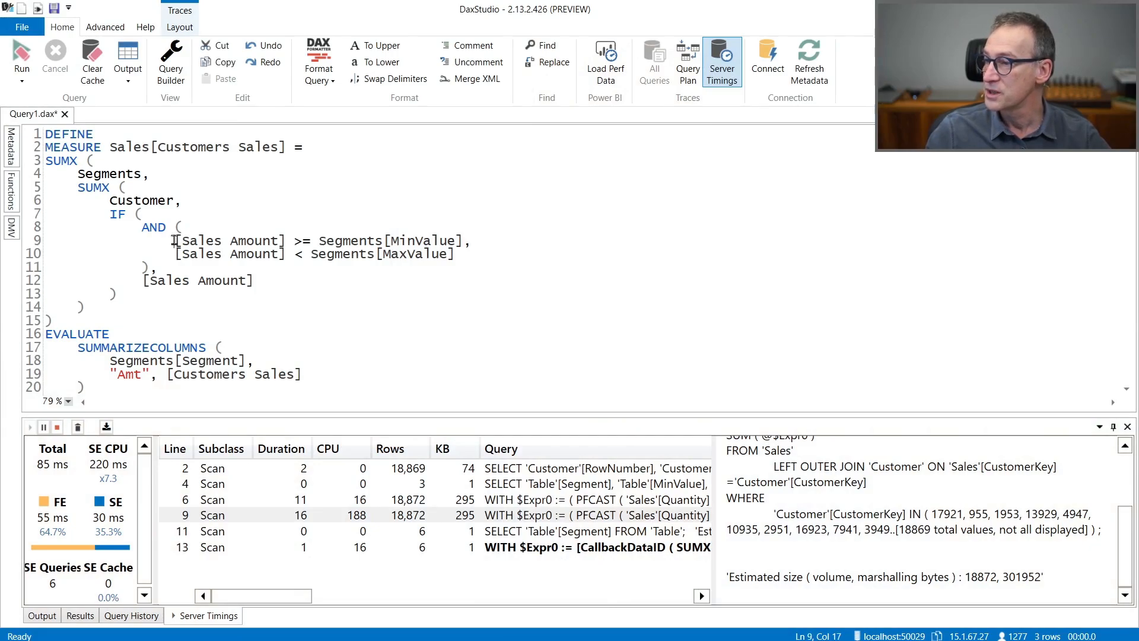
{"action": "left_click", "coordinate": [176, 254]}
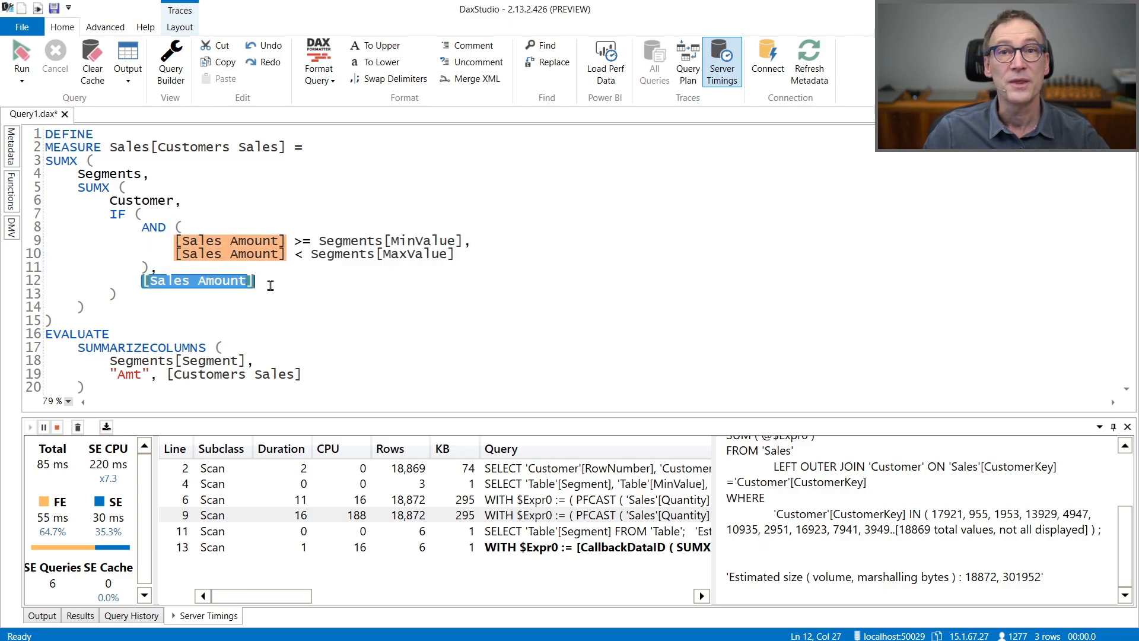
{"action": "left_click", "coordinate": [134, 280]}
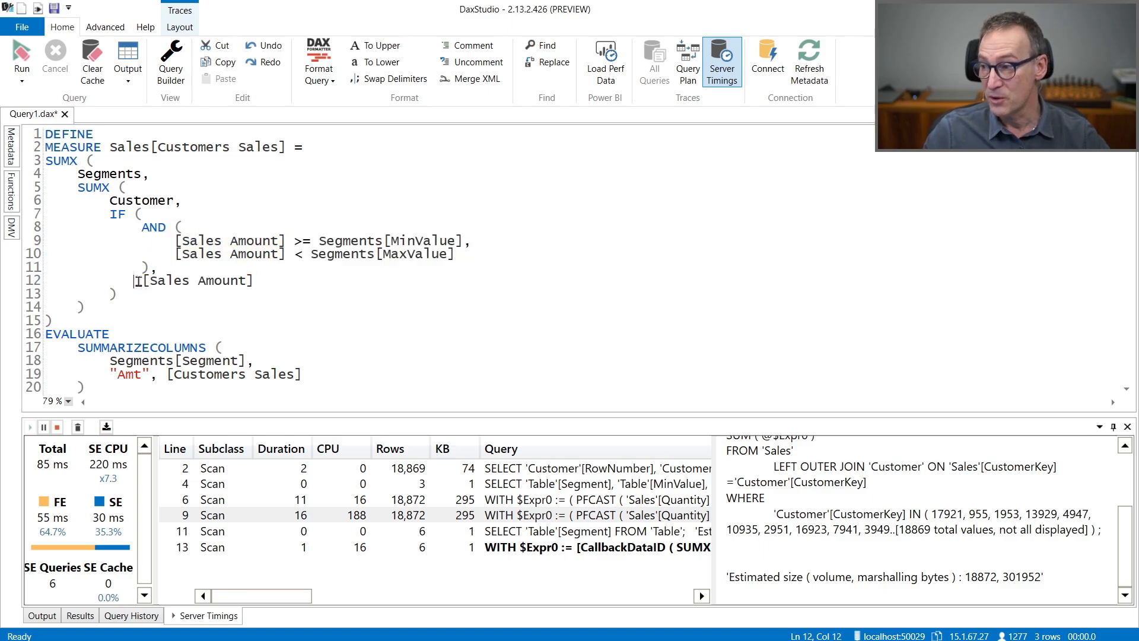
{"action": "double_click", "coordinate": [196, 280]}
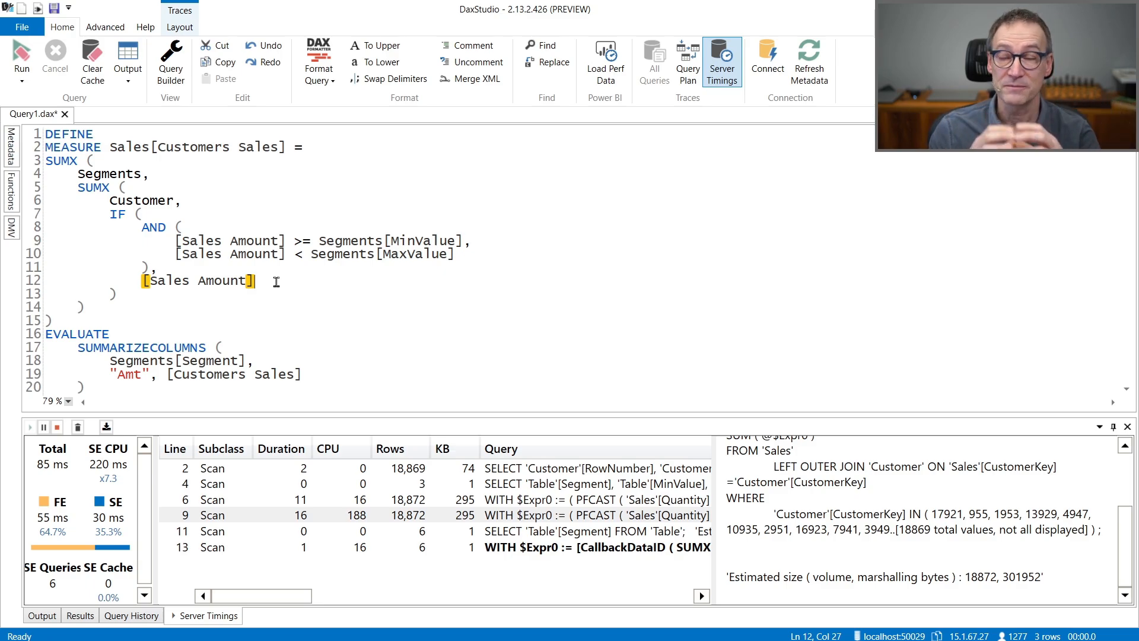
{"action": "mouse_move", "coordinate": [491, 510]}
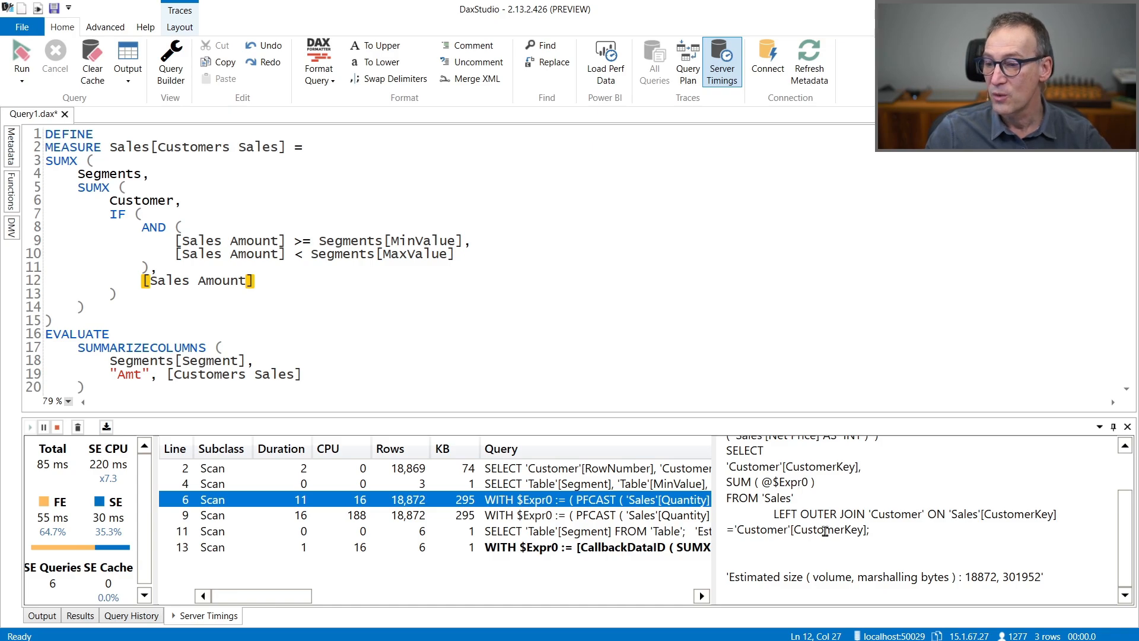
{"action": "scroll", "scroll_direction": "up", "scroll_amount": 3}
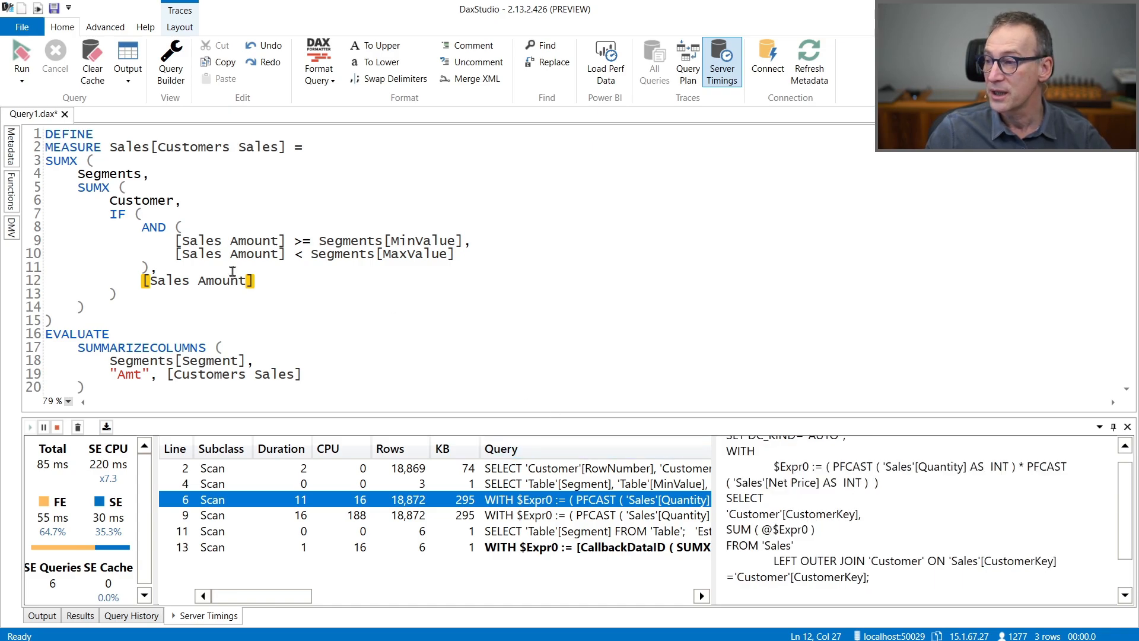
{"action": "left_click_drag", "start_coordinate": [142, 227], "coordinate": [153, 267]}
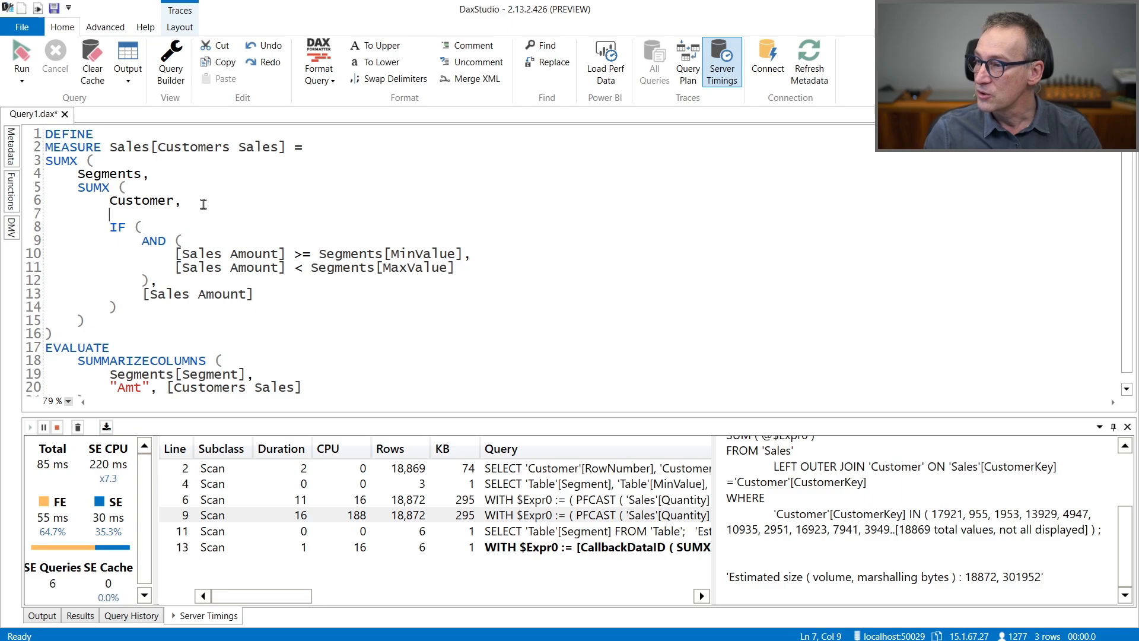
Add VAR SalesAmt = [Sales Amount] with RETURN and replace the Sales Amount references with SalesAmt.
{"action": "type", "text": "VAR Sale"}
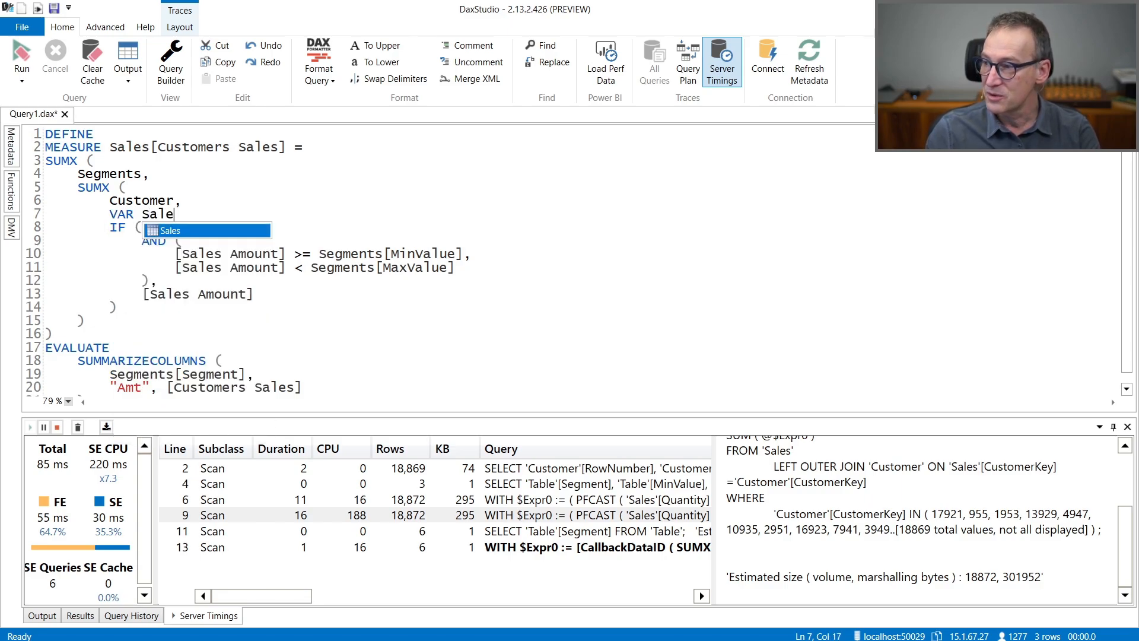
{"action": "type", "text": "sAmt ="}
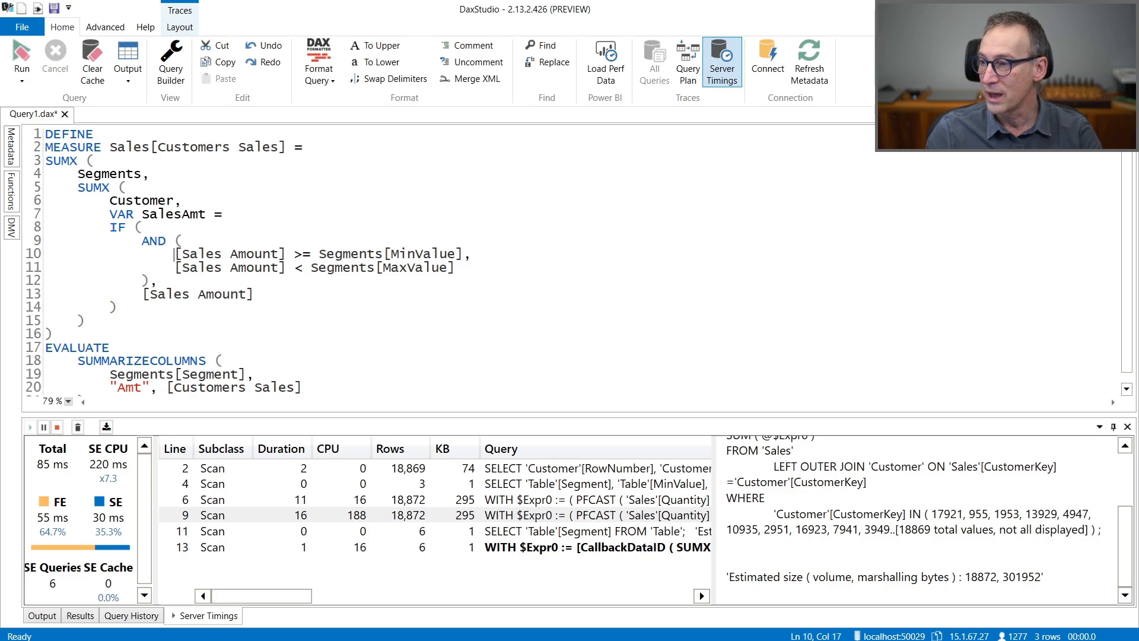
{"action": "left_click", "coordinate": [232, 213]}
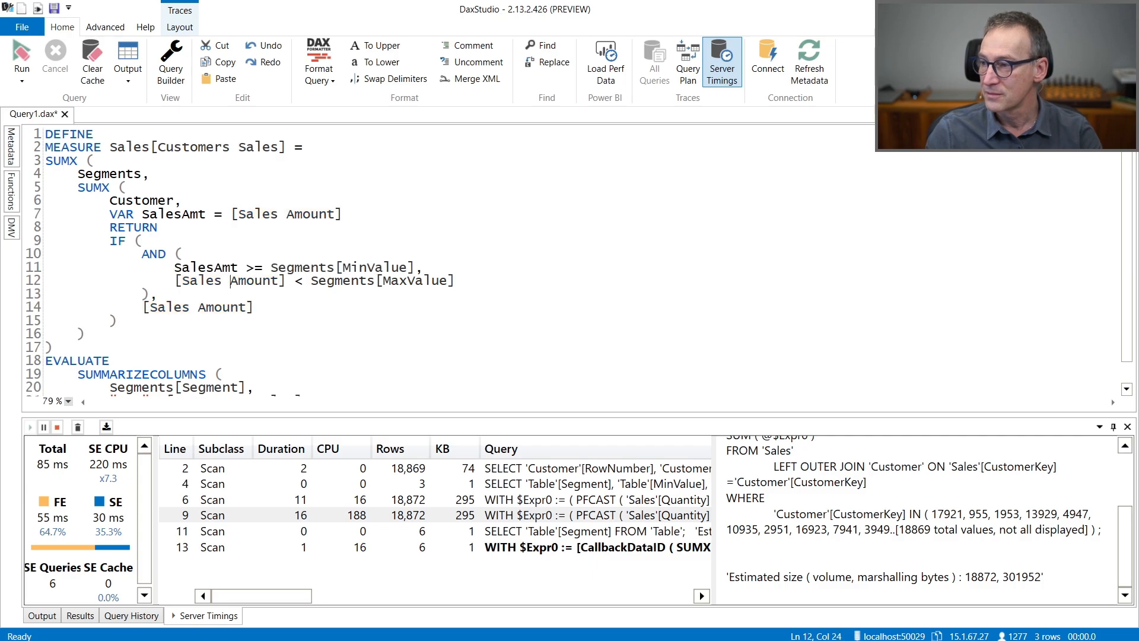
{"action": "type", "text": "SalesAmt"}
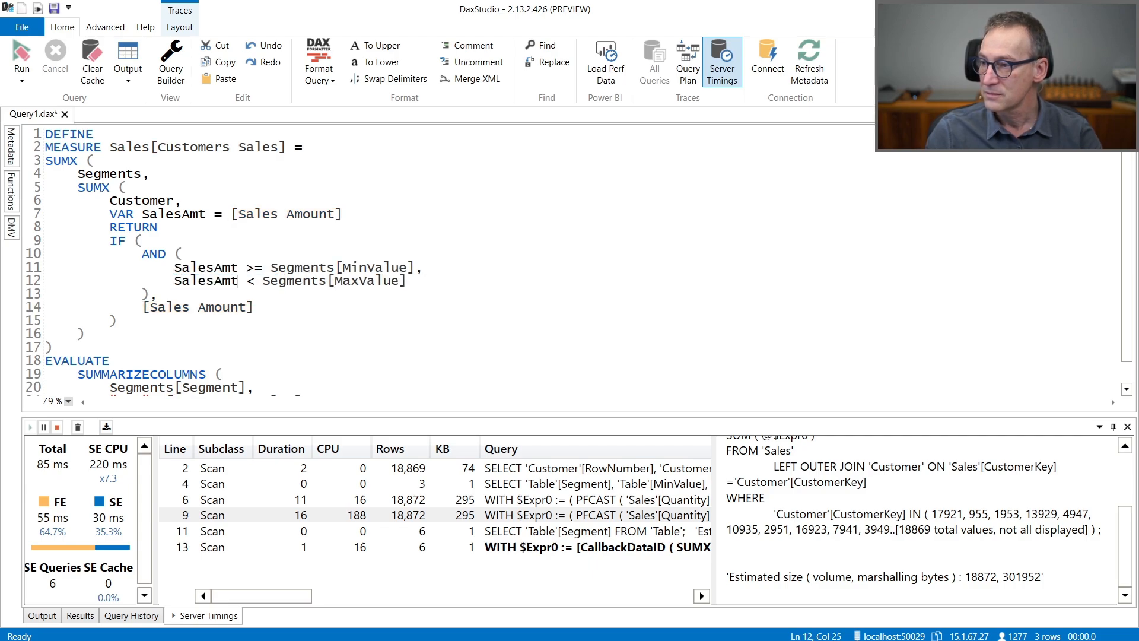
{"action": "type", "text": "SalesAmt"}
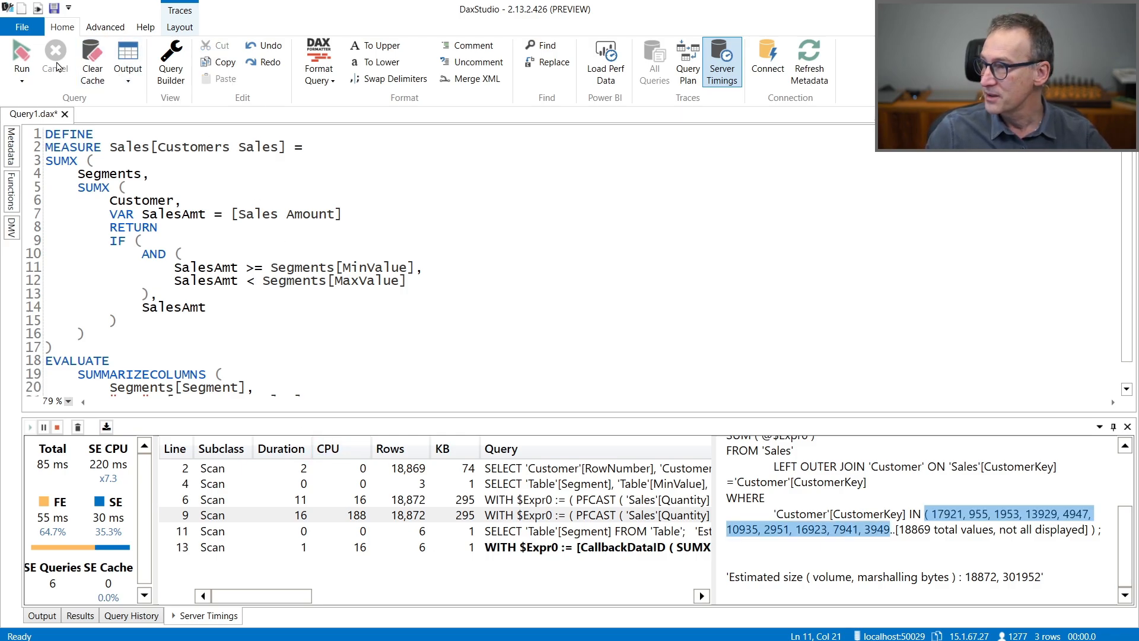
Rerun the query; Server Timings show 48 ms total across 5 storage-engine scans.
{"action": "left_click", "coordinate": [22, 61]}
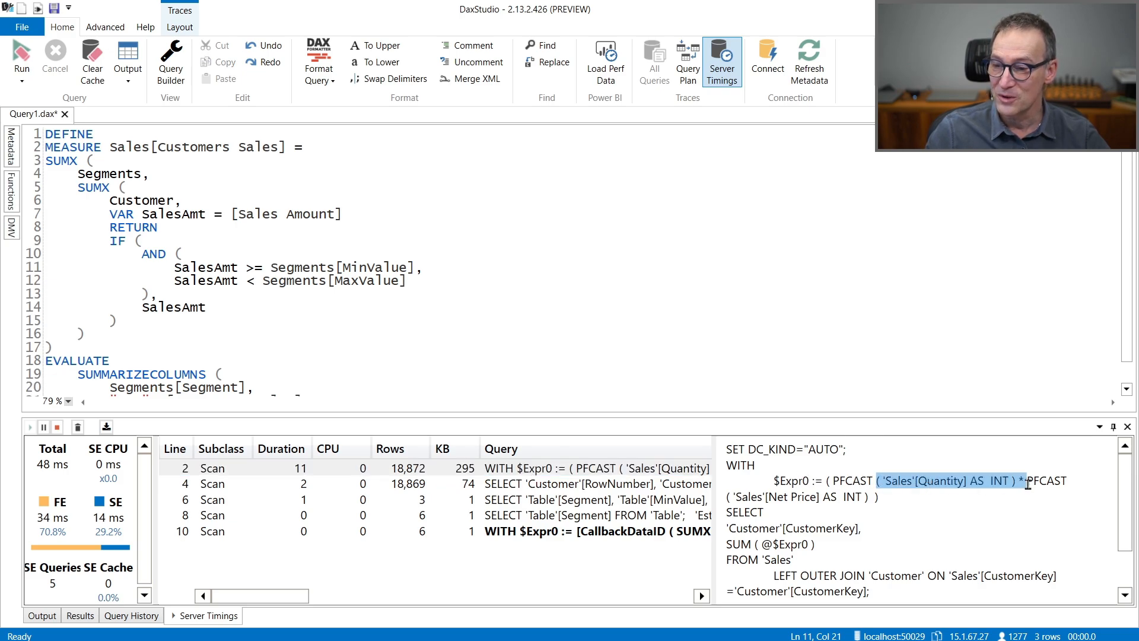
{"action": "scroll", "scroll_direction": "down", "scroll_amount": 3}
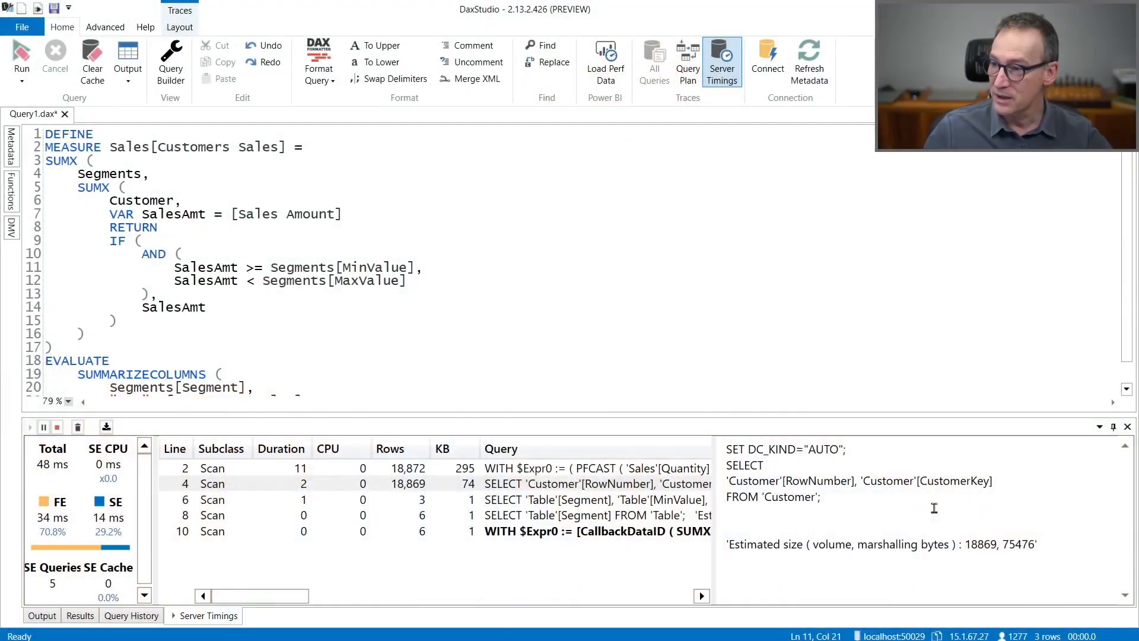
{"action": "left_click", "coordinate": [124, 187]}
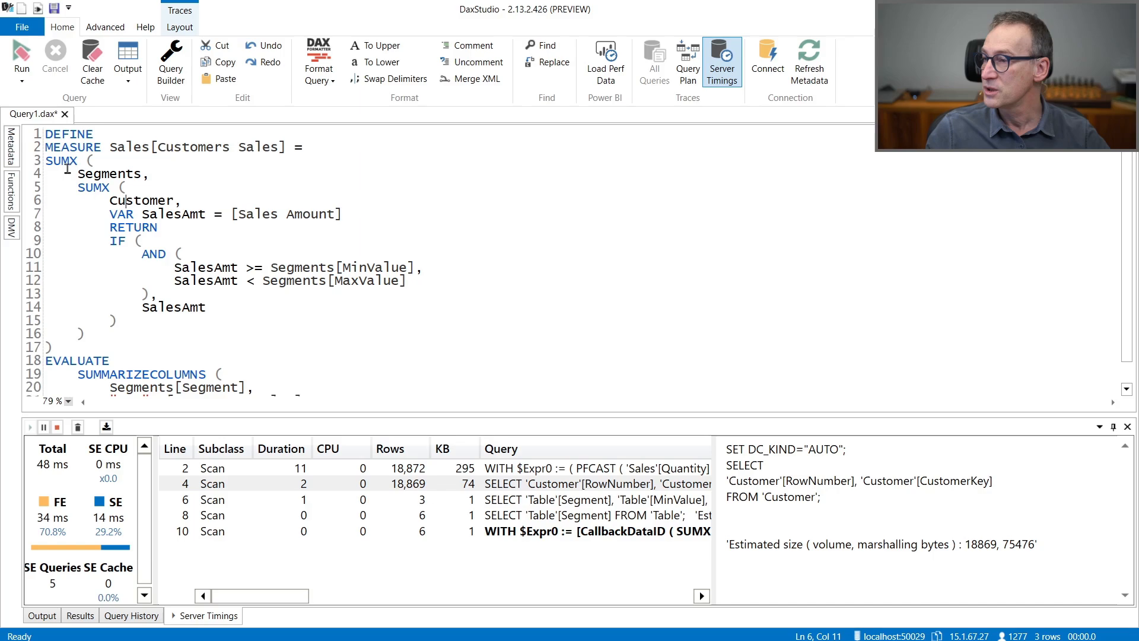
{"action": "double_click", "coordinate": [113, 174]}
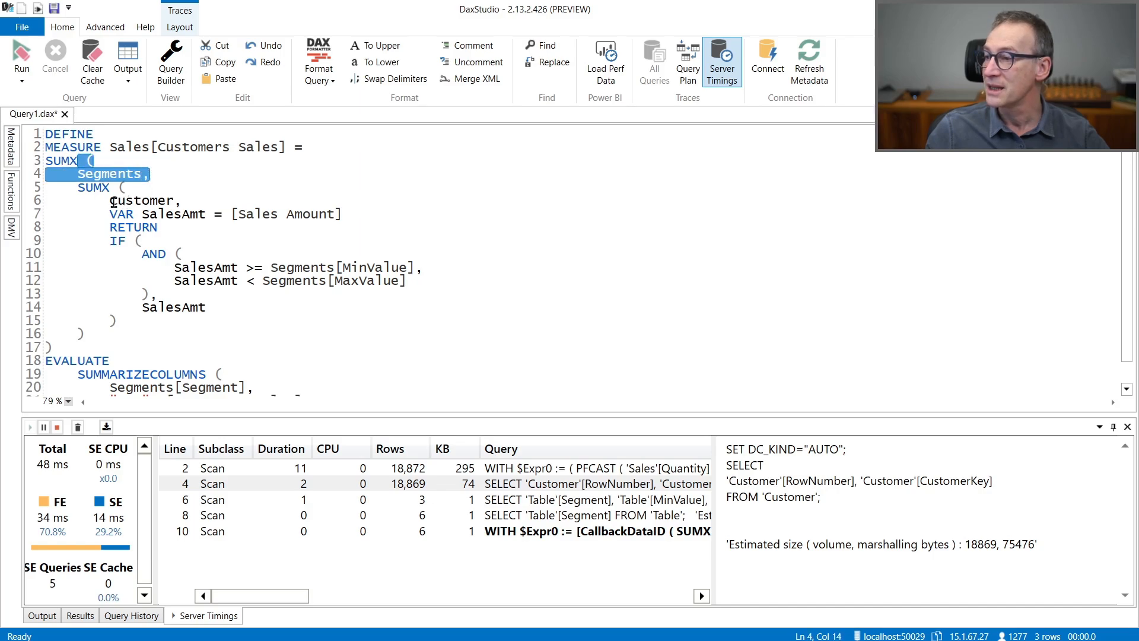
{"action": "double_click", "coordinate": [141, 201]}
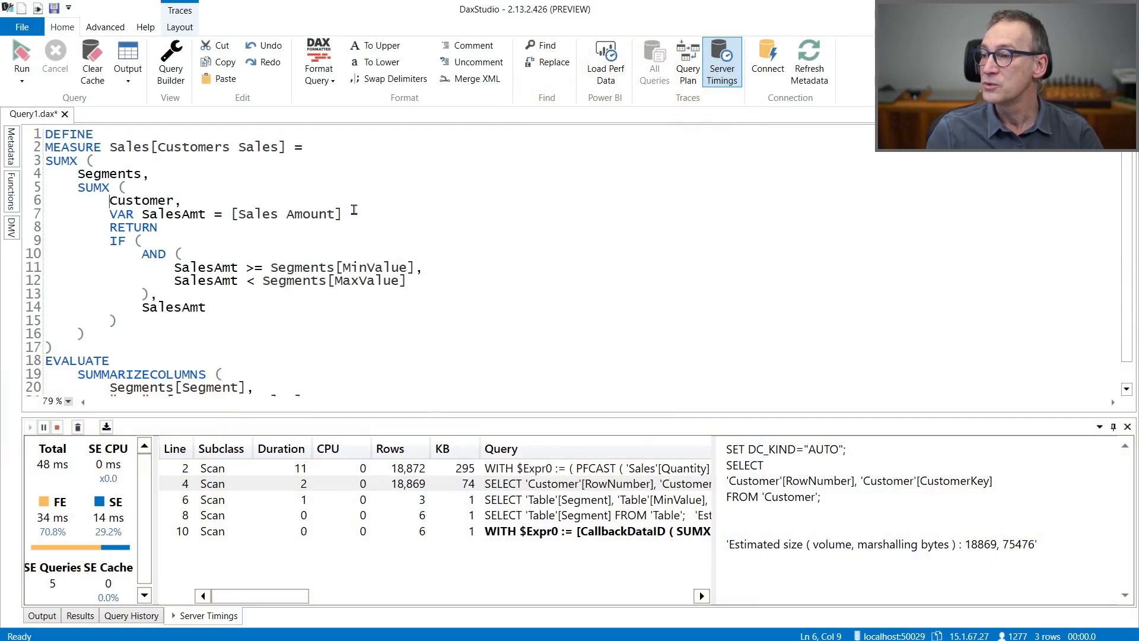
{"action": "double_click", "coordinate": [141, 200]}
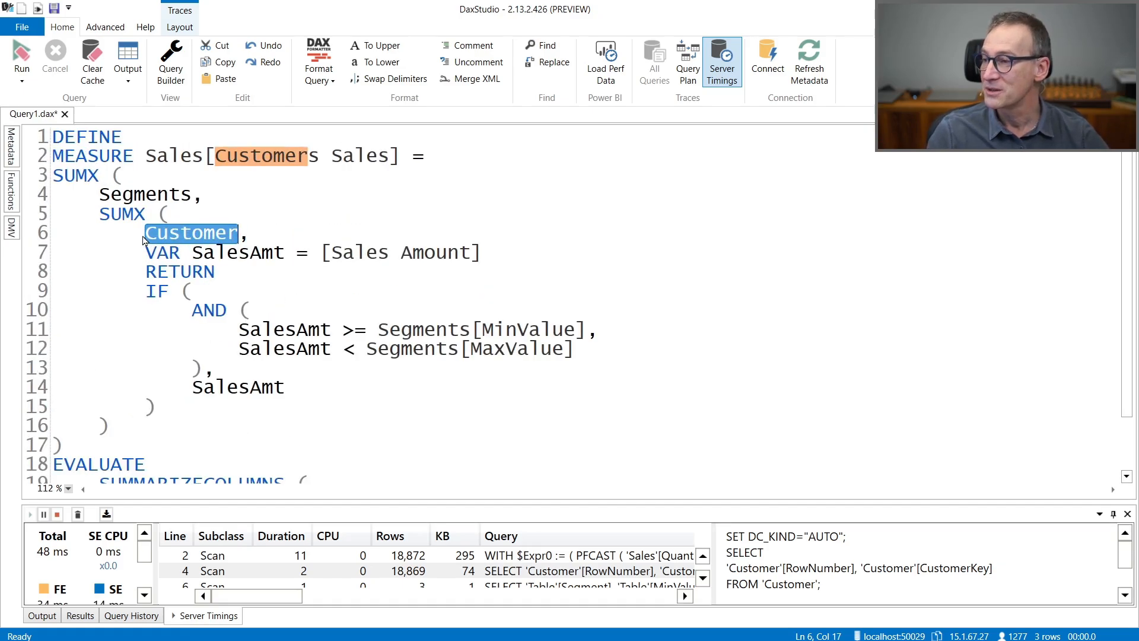
Merge both SUMX into one over CROSSJOIN(Segments, VALUES(Customer[CustomerKey])) and rerun for four scans.
{"action": "type", "text": "VALUES ("}
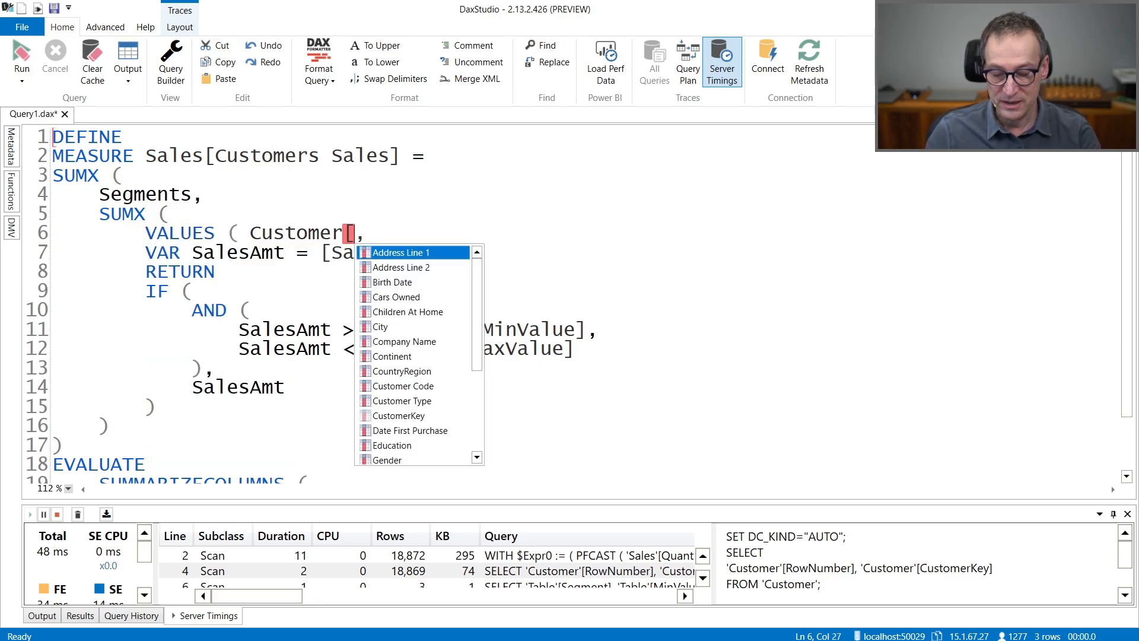
{"action": "type", "text": "CustomerKey] )"}
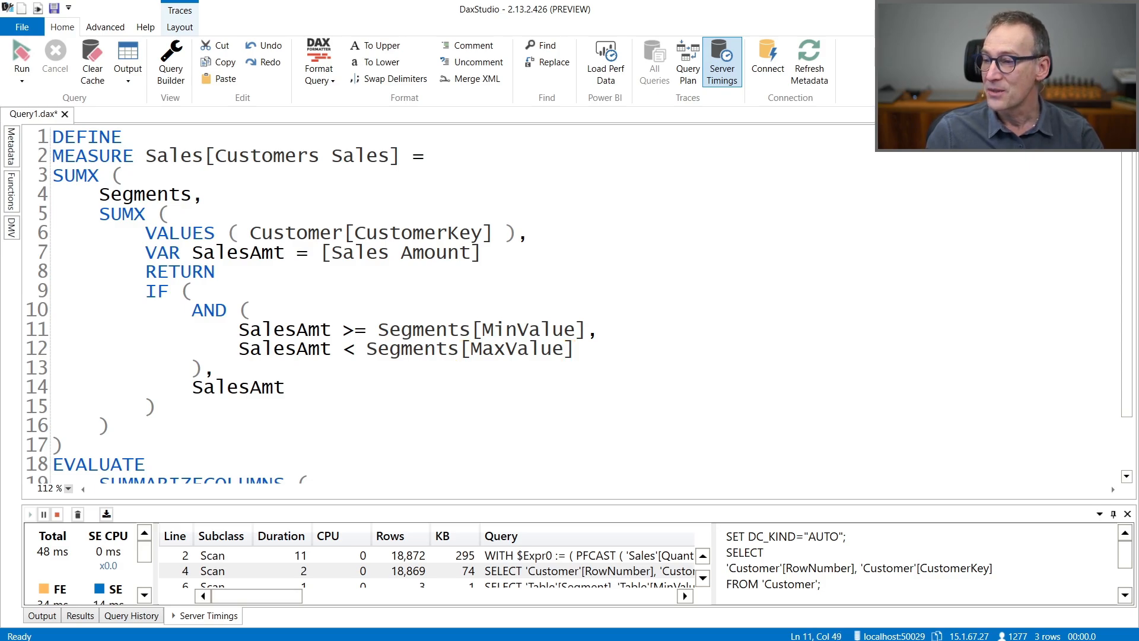
{"action": "left_click", "coordinate": [206, 194]}
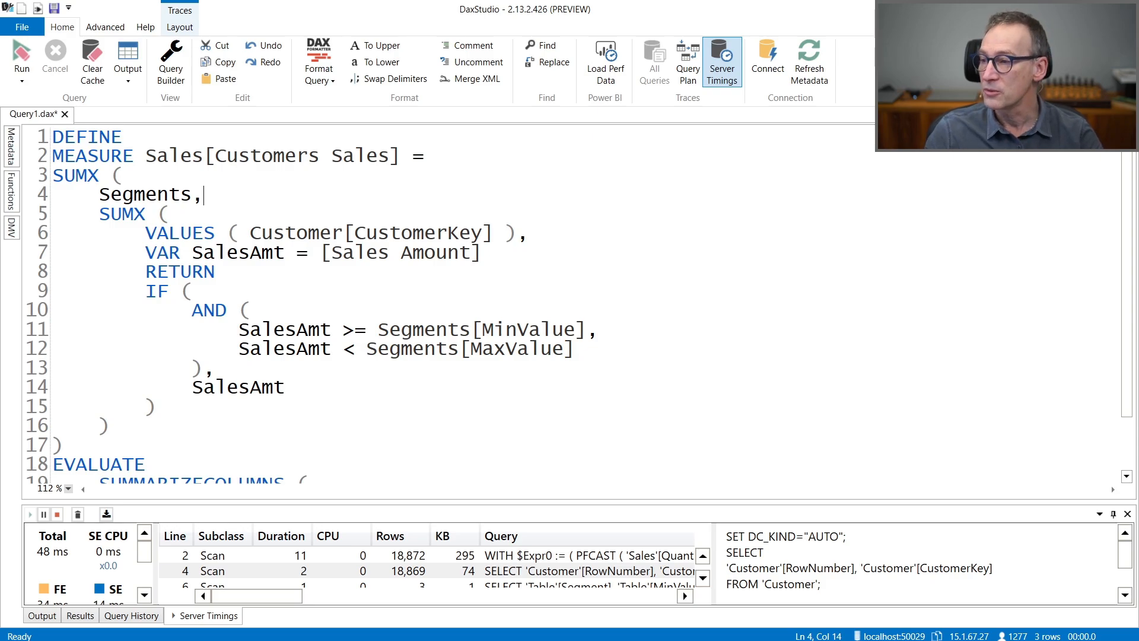
{"action": "left_click", "coordinate": [115, 175]}
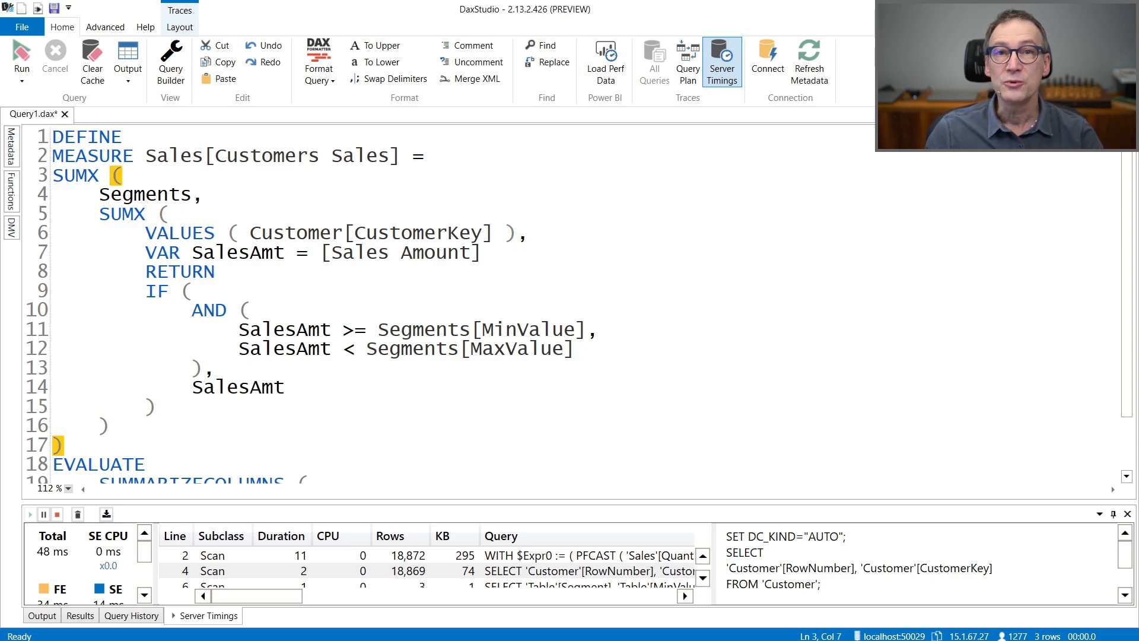
{"action": "left_click", "coordinate": [100, 194]}
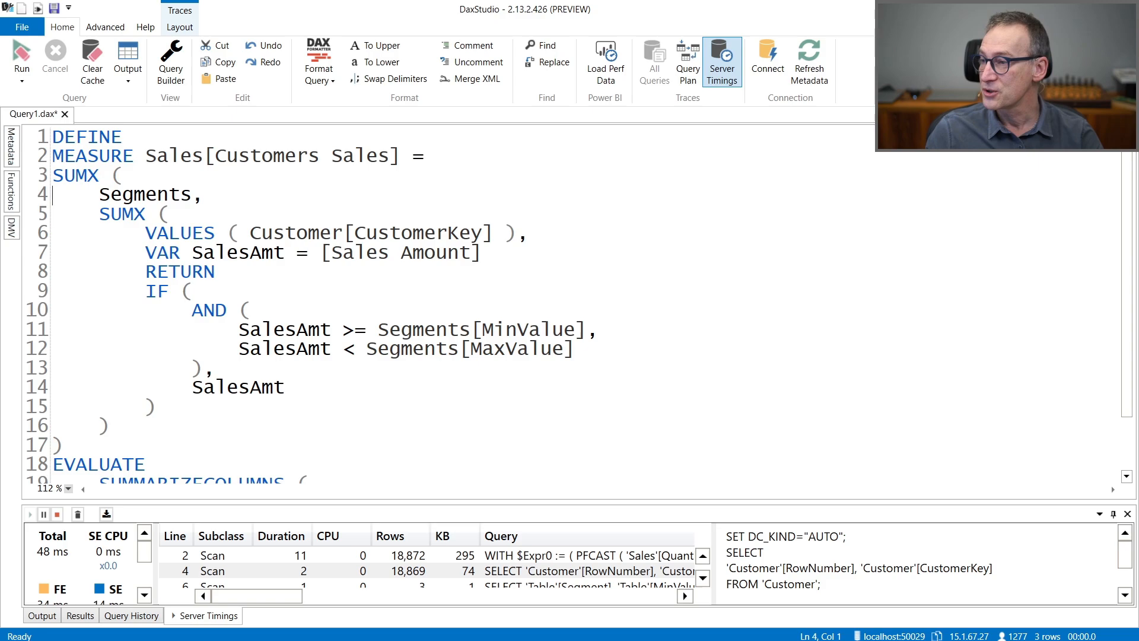
{"action": "type", "text": "CROSSJOIN ("}
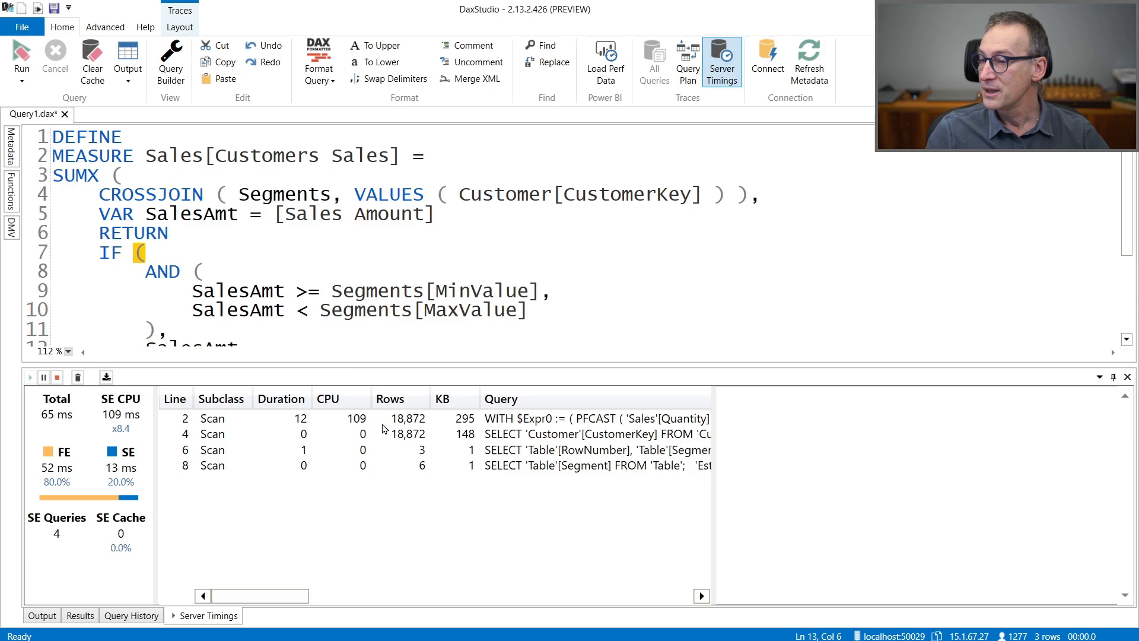
Inspect the Sales-by-CustomerKey aggregation scan and the CustomerKey-only scan queries in Server Timings.
{"action": "left_click", "coordinate": [407, 417]}
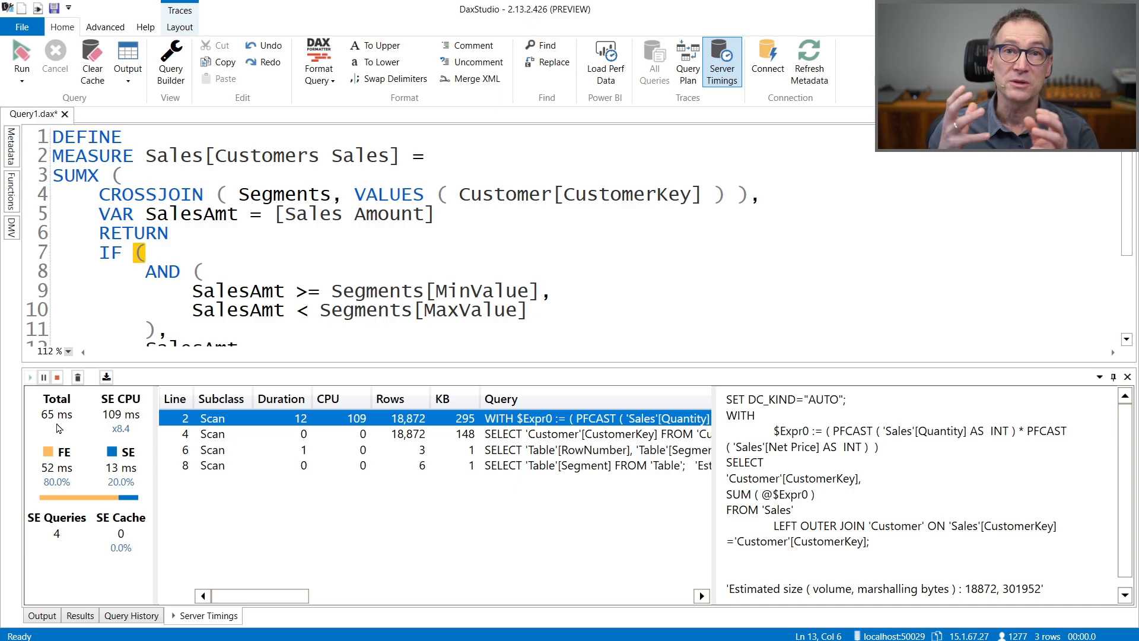
{"action": "mouse_move", "coordinate": [127, 465]}
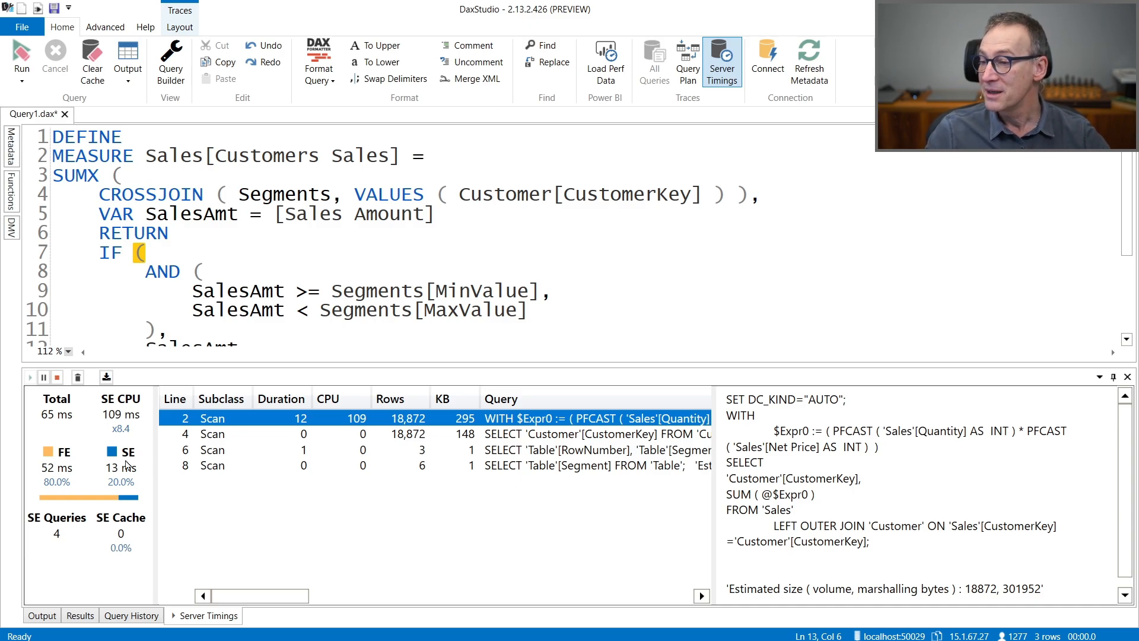
{"action": "double_click", "coordinate": [799, 431]}
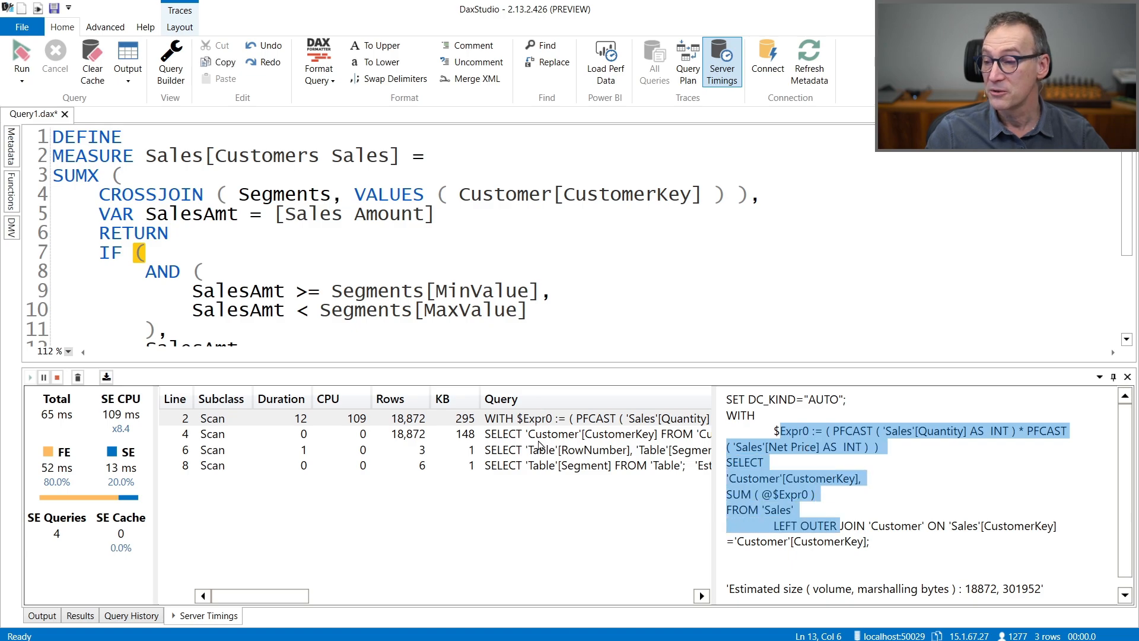
{"action": "left_click", "coordinate": [363, 435]}
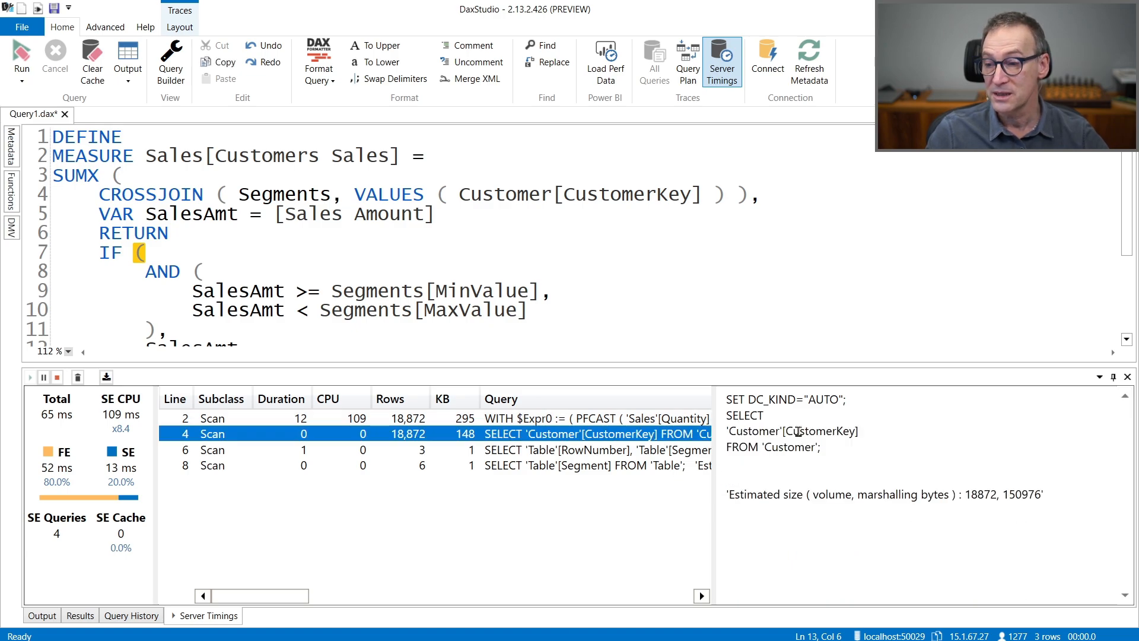